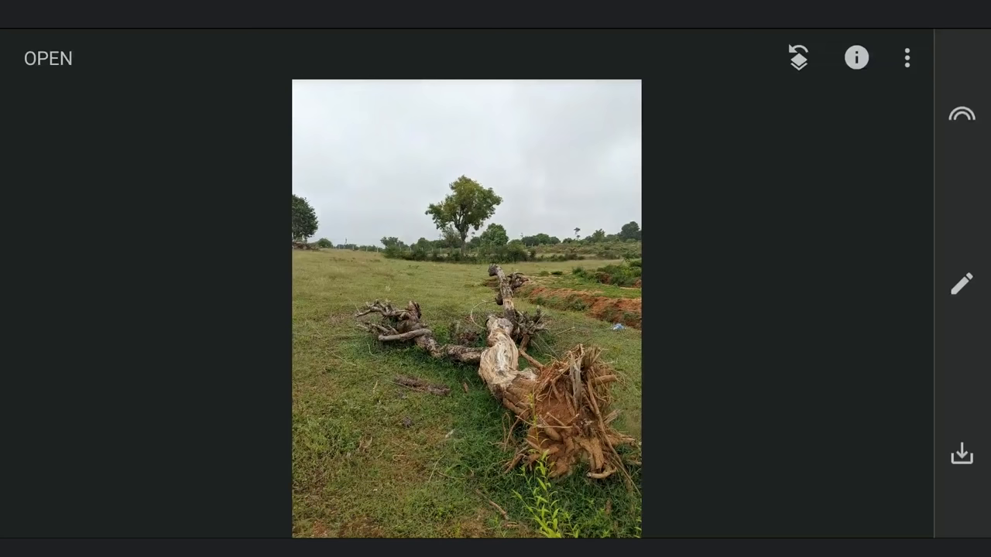
# Convert the field photo to black and white with a preset and a colour filter applied
pyautogui.click(962, 282)
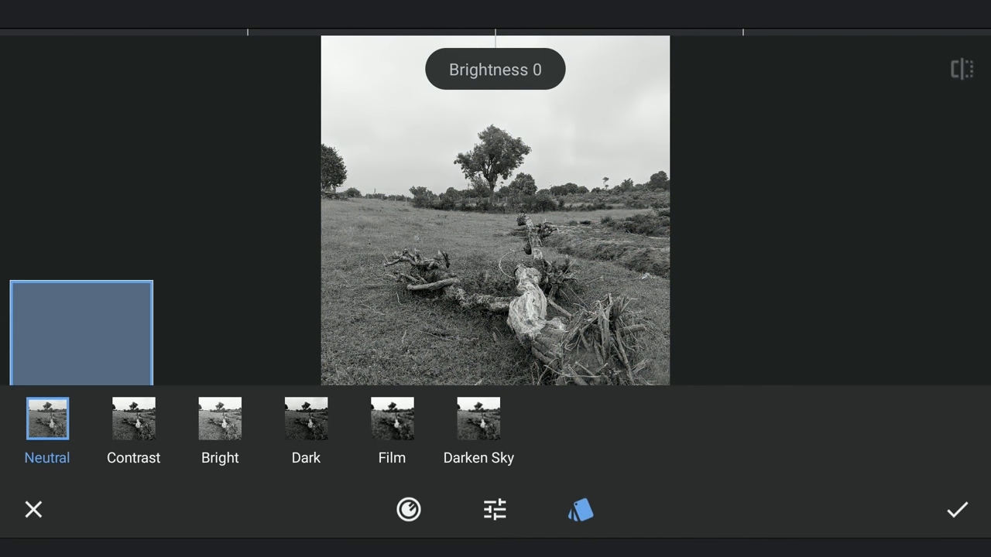
pyautogui.click(409, 509)
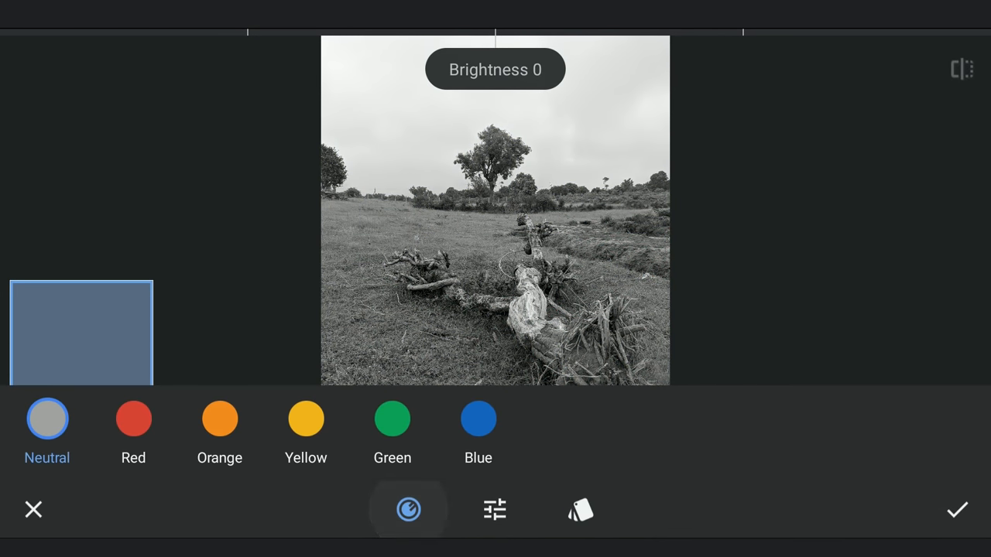
pyautogui.click(477, 418)
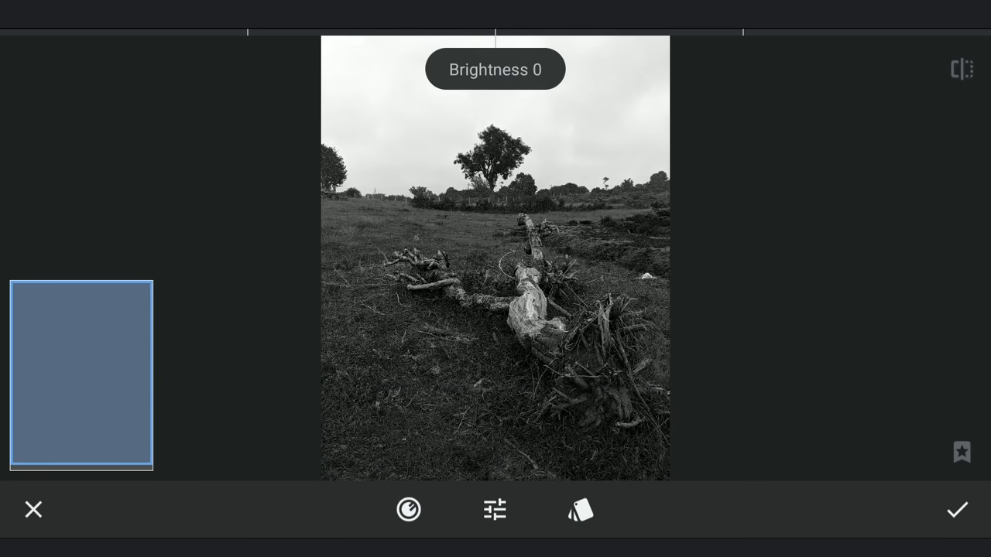
pyautogui.click(957, 510)
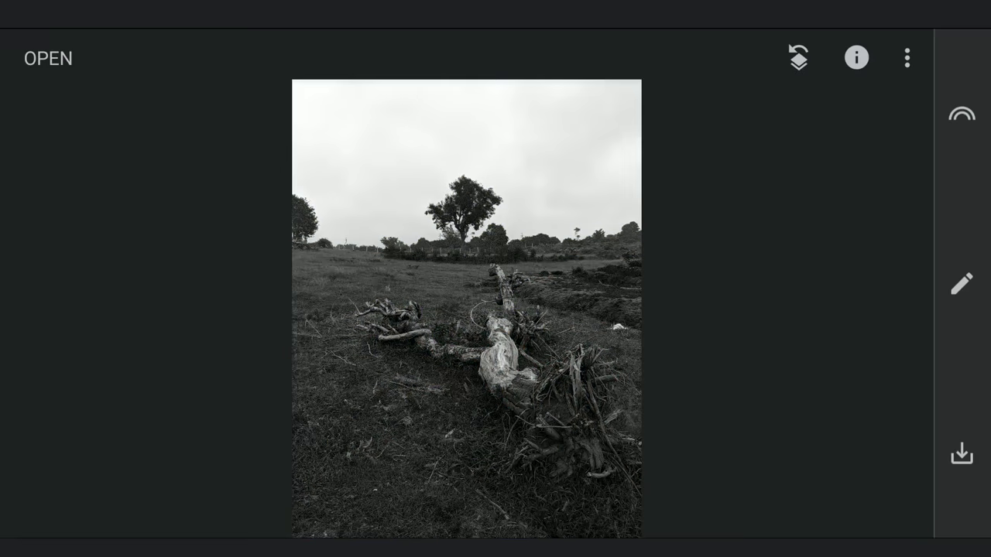
# Shape an extreme-contrast curve pushing the ground to black and the sky to pure white
pyautogui.click(960, 285)
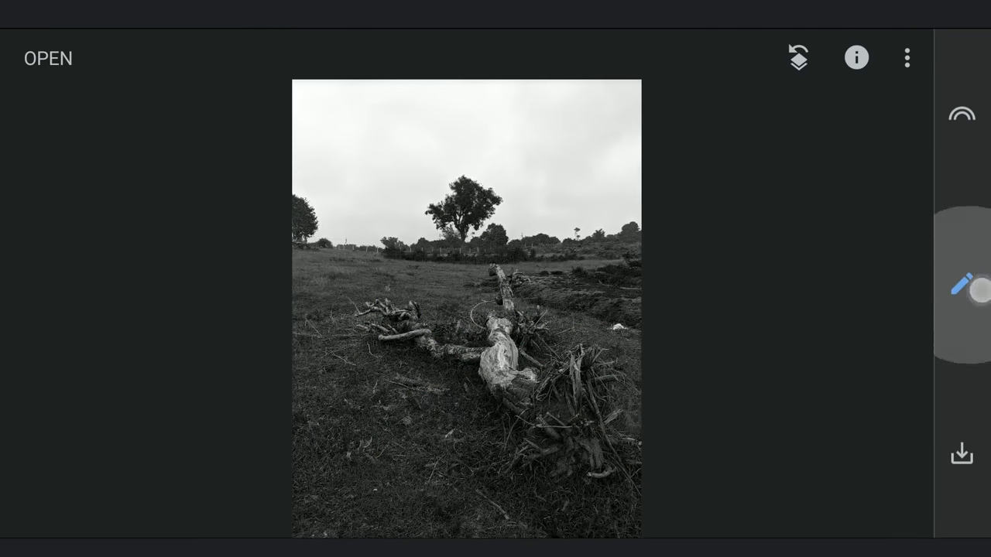
pyautogui.click(962, 282)
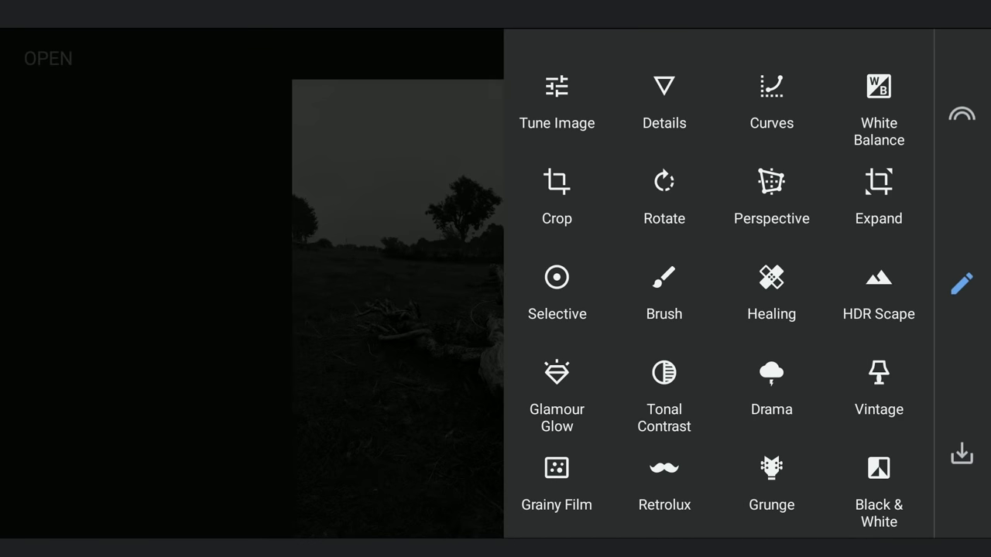
pyautogui.click(772, 101)
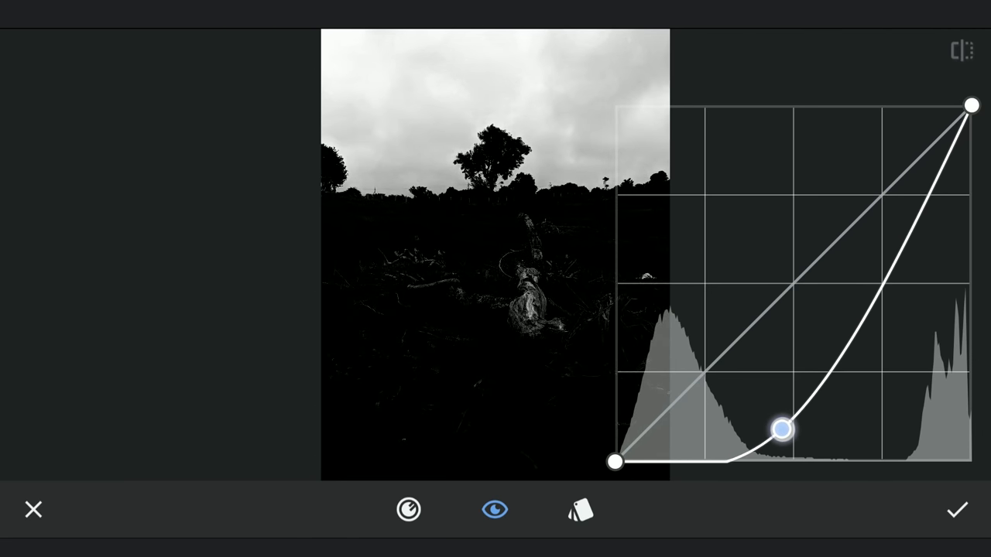
pyautogui.moveTo(782, 429); pyautogui.dragTo(804, 449)
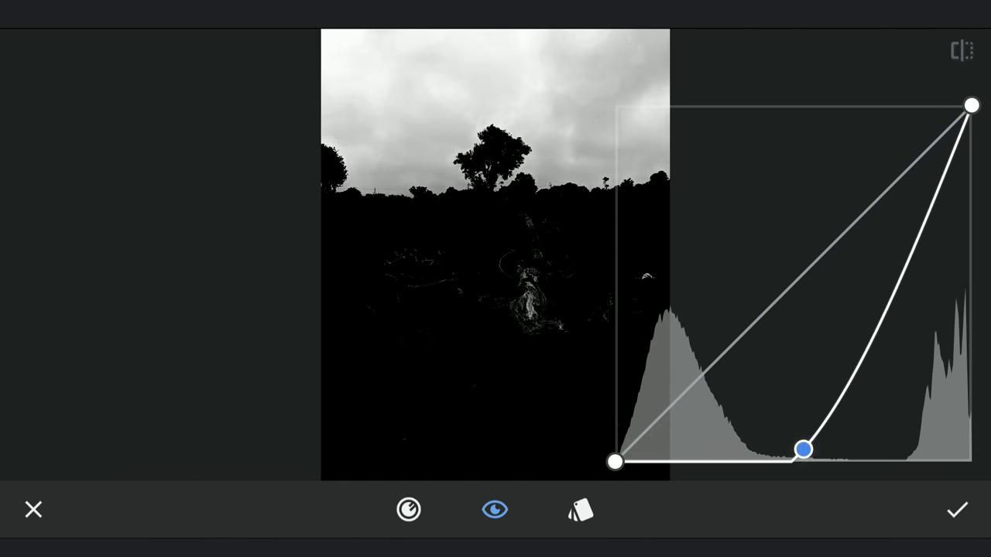
pyautogui.moveTo(802, 449); pyautogui.dragTo(885, 171)
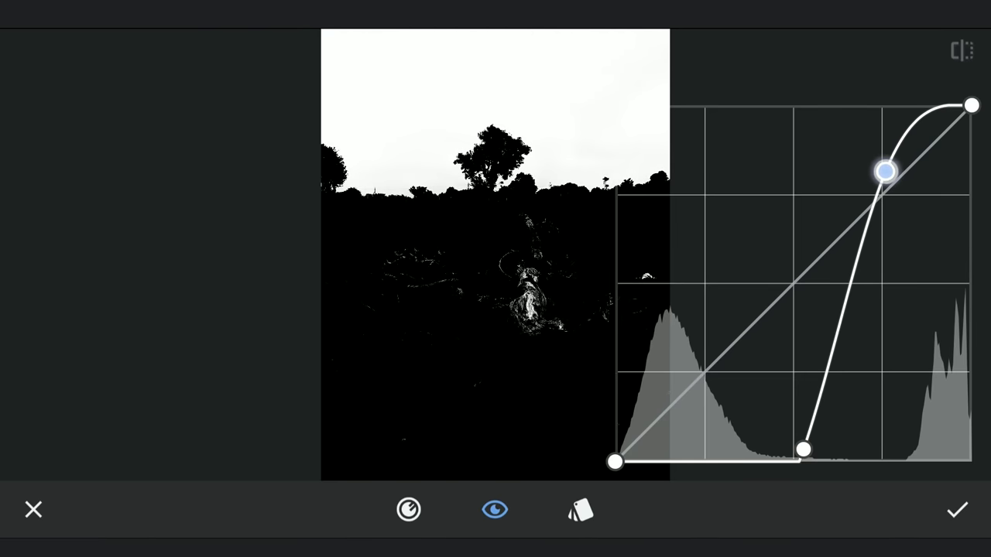
pyautogui.moveTo(886, 171); pyautogui.dragTo(879, 127)
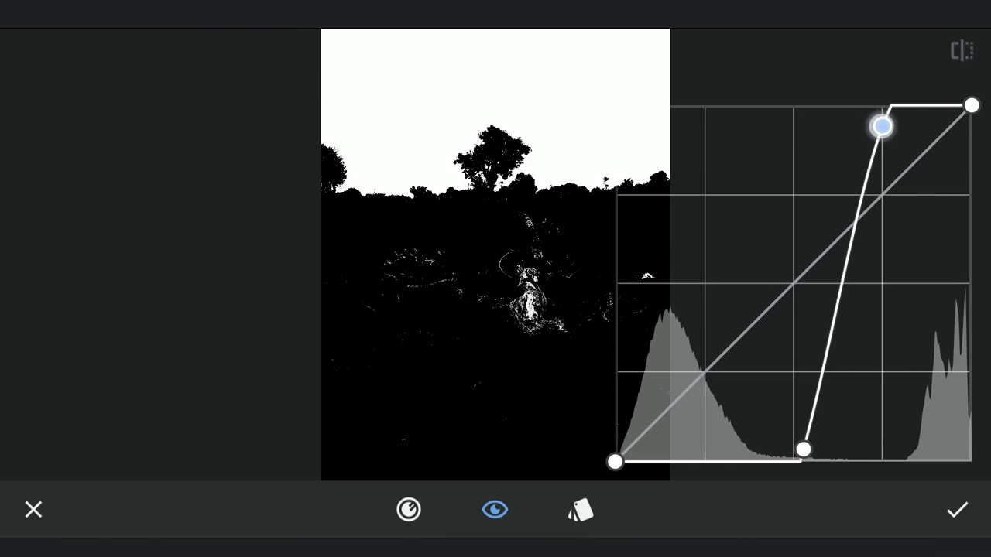
pyautogui.moveTo(882, 126); pyautogui.dragTo(881, 107)
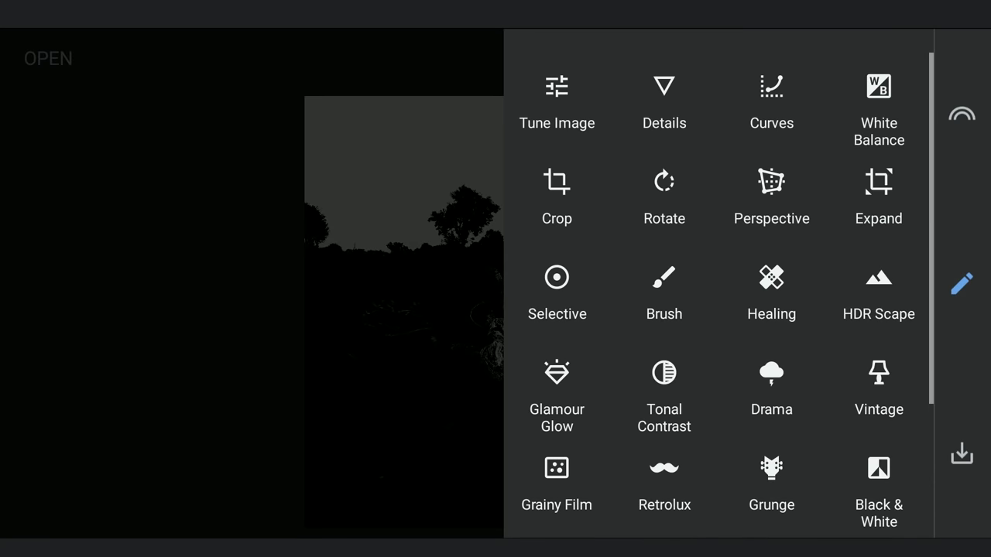
# Reshape the tone curve on the silhouette by pulling the top point downward
pyautogui.click(772, 86)
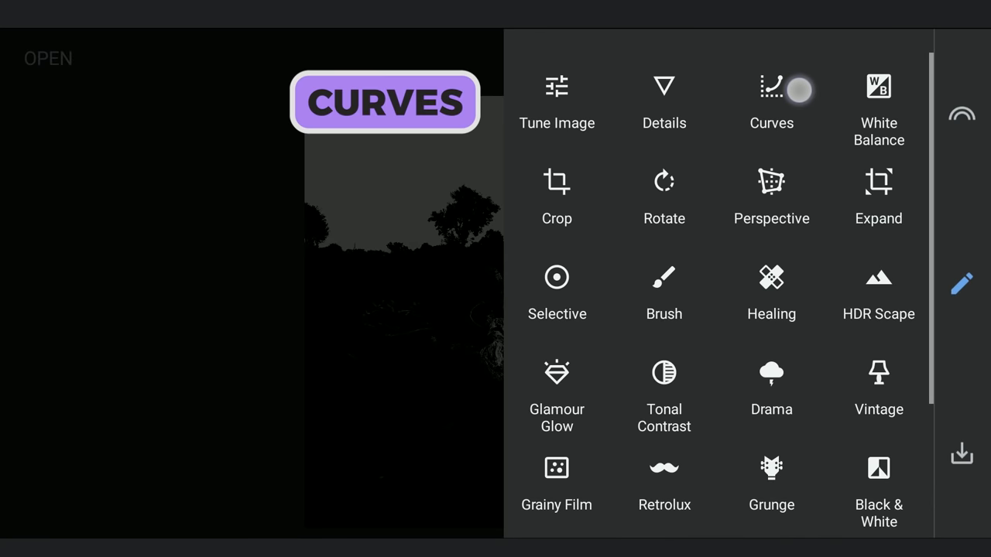
pyautogui.click(771, 87)
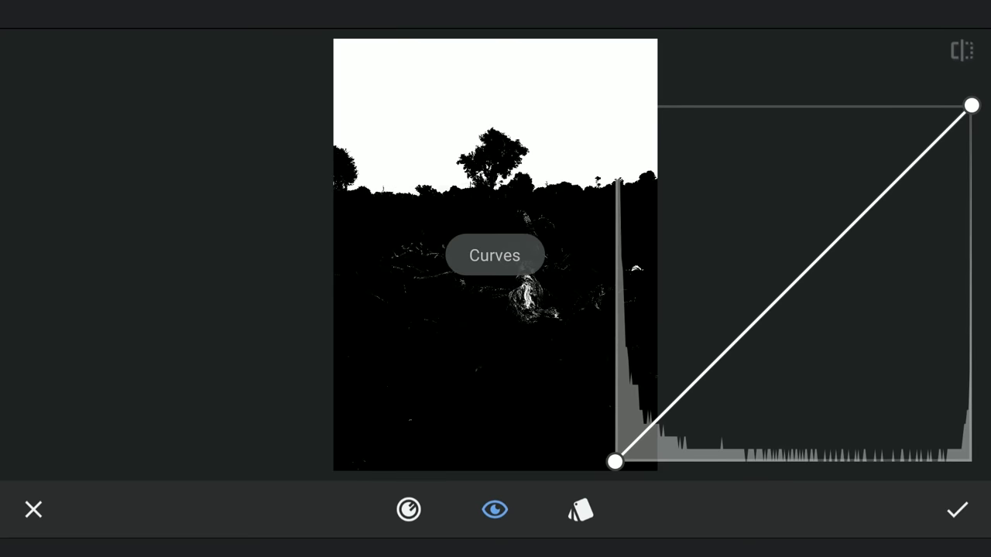
pyautogui.moveTo(972, 105); pyautogui.dragTo(973, 368)
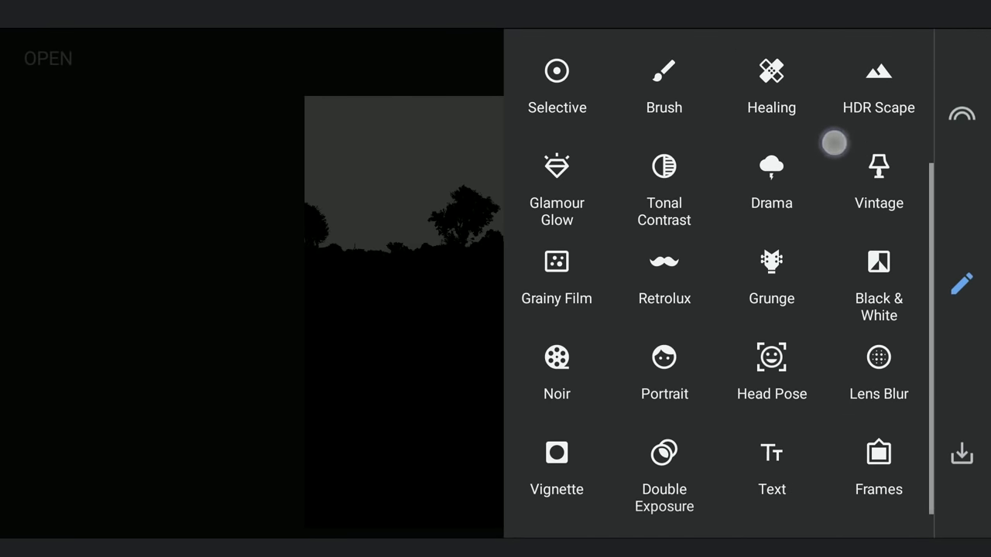
# Double-expose the original colour photo over the silhouette using the Add blend mode
pyautogui.click(662, 453)
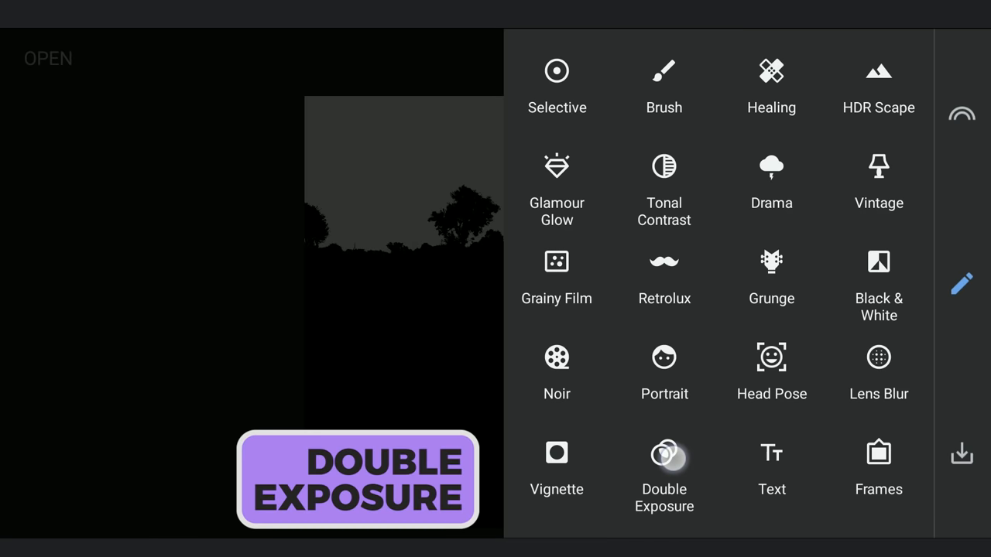
pyautogui.click(663, 452)
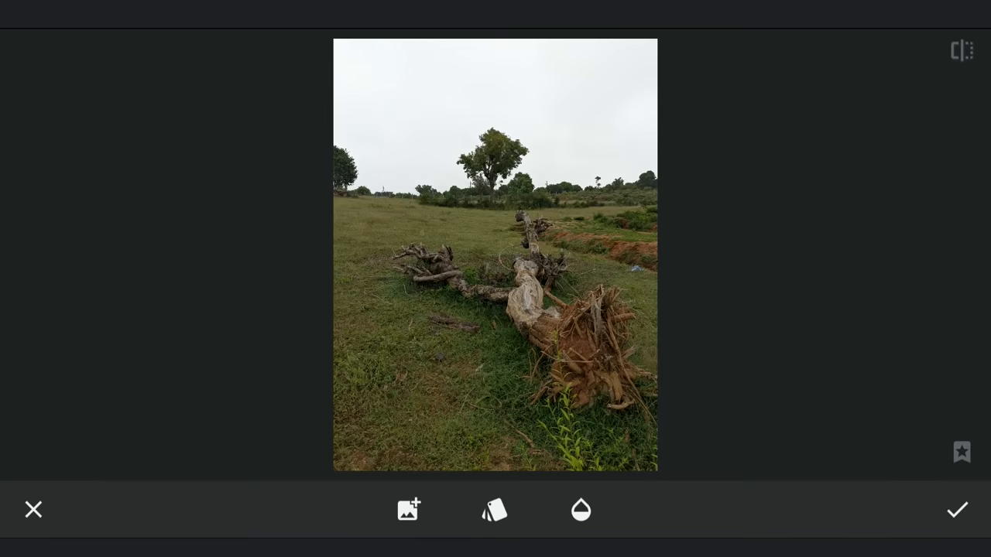
pyautogui.click(495, 511)
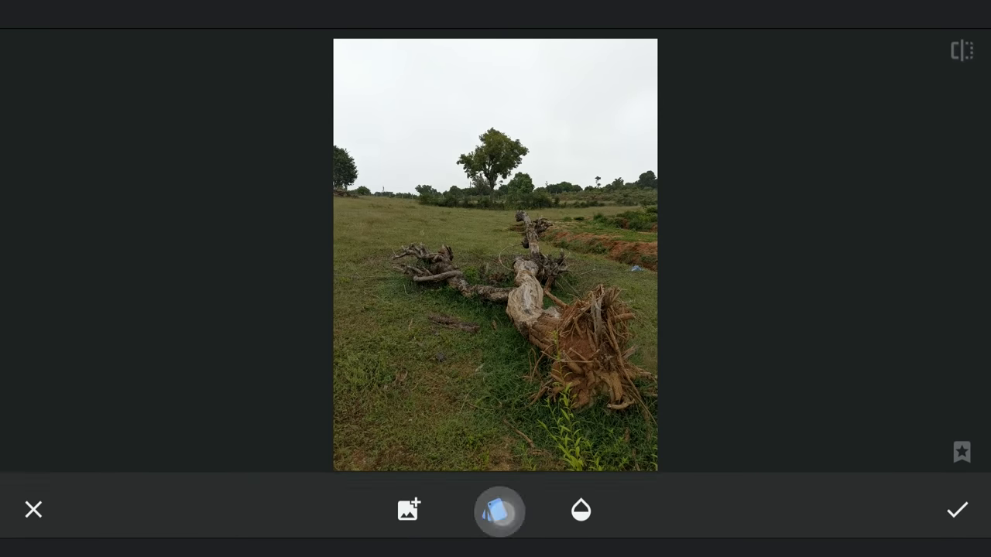
pyautogui.click(499, 511)
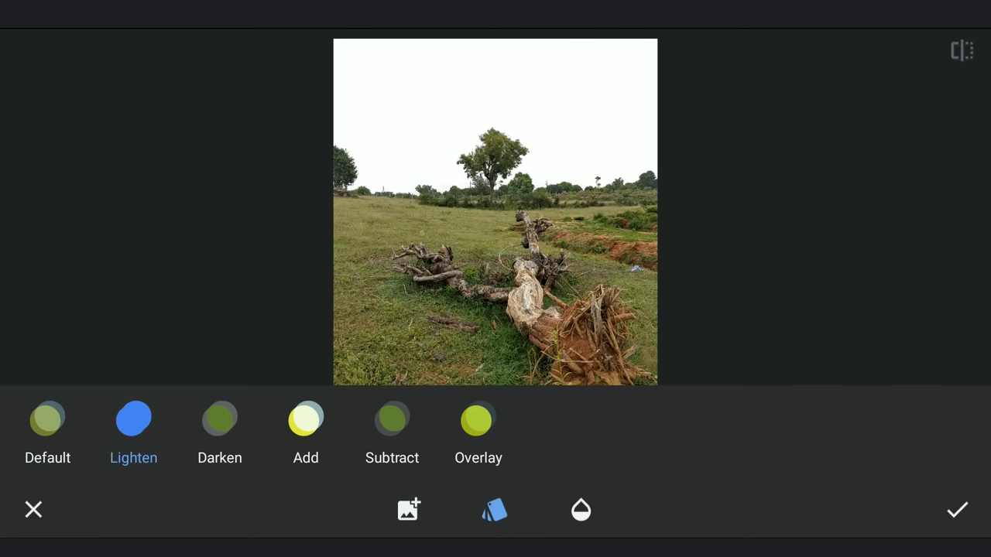
pyautogui.click(305, 420)
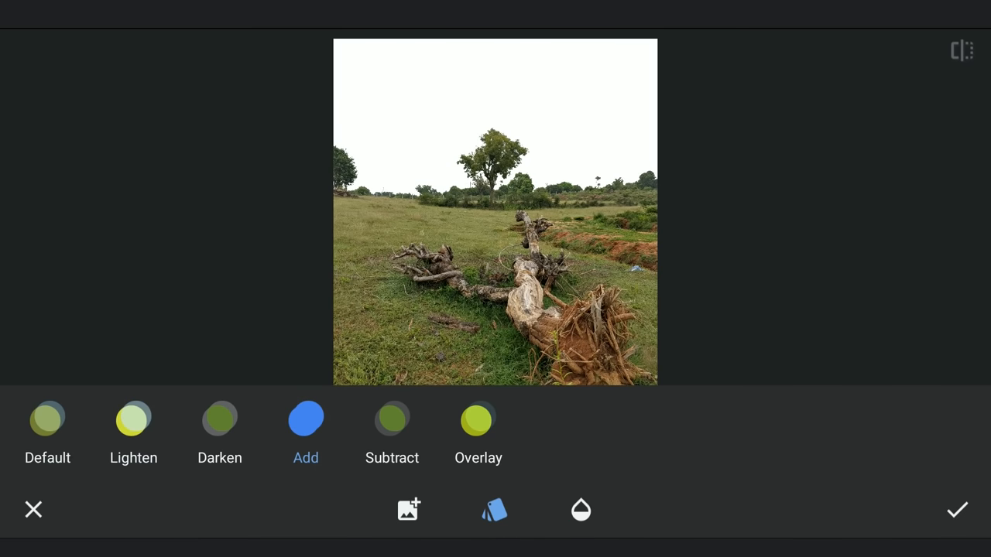
pyautogui.click(957, 509)
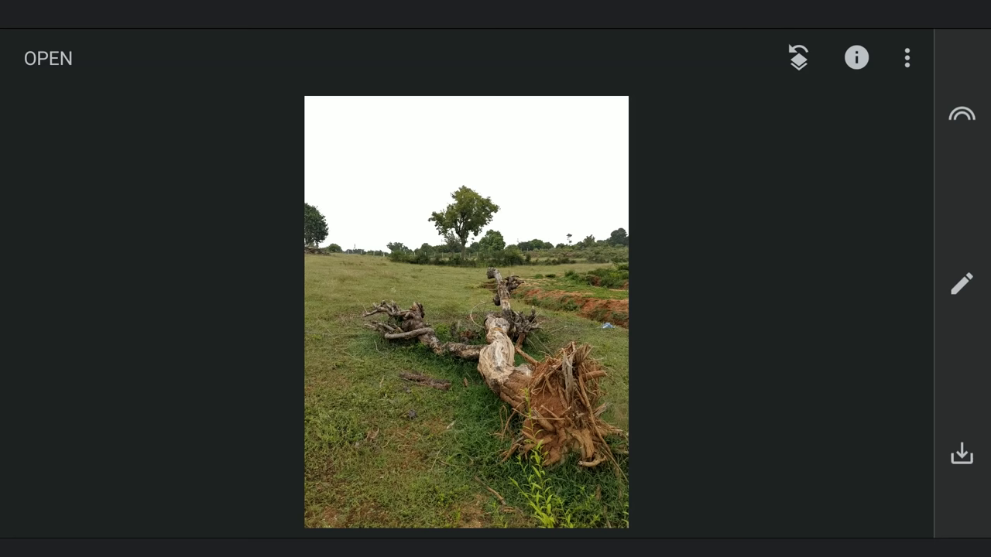
pyautogui.click(961, 283)
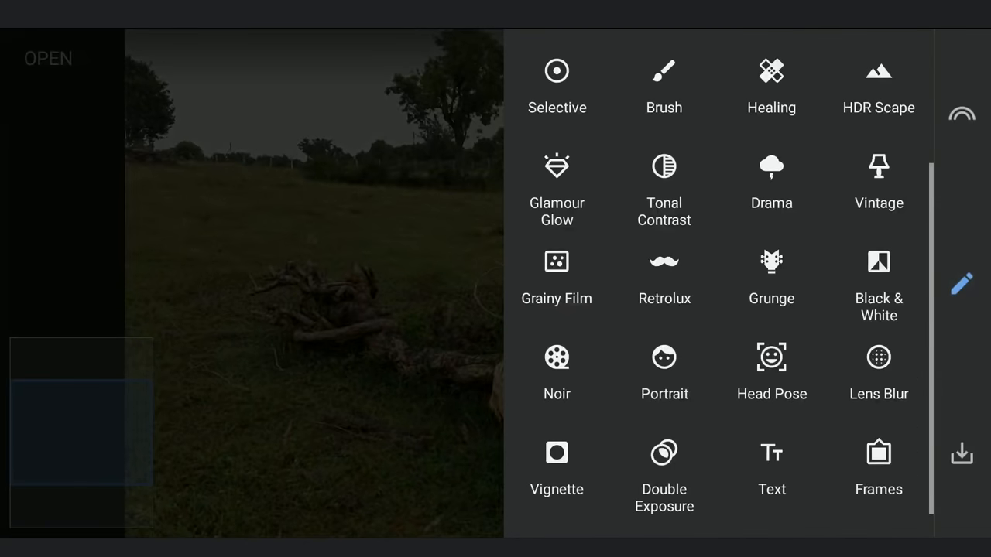
pyautogui.click(771, 87)
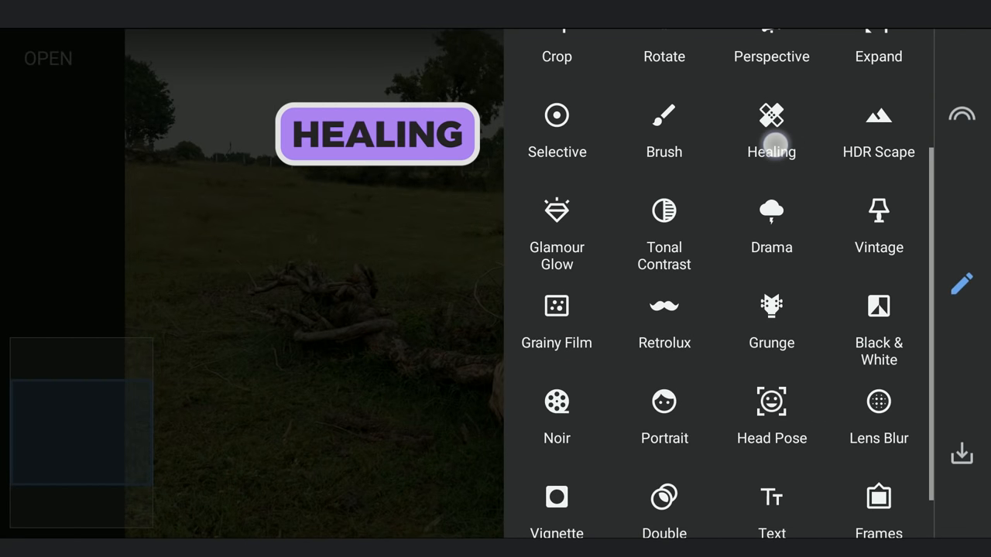
pyautogui.click(771, 116)
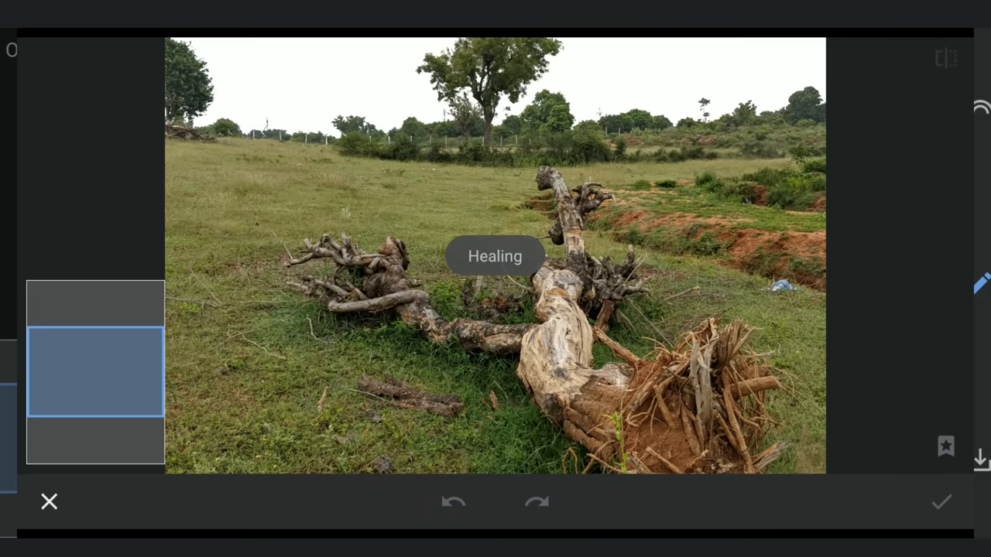
pyautogui.click(942, 501)
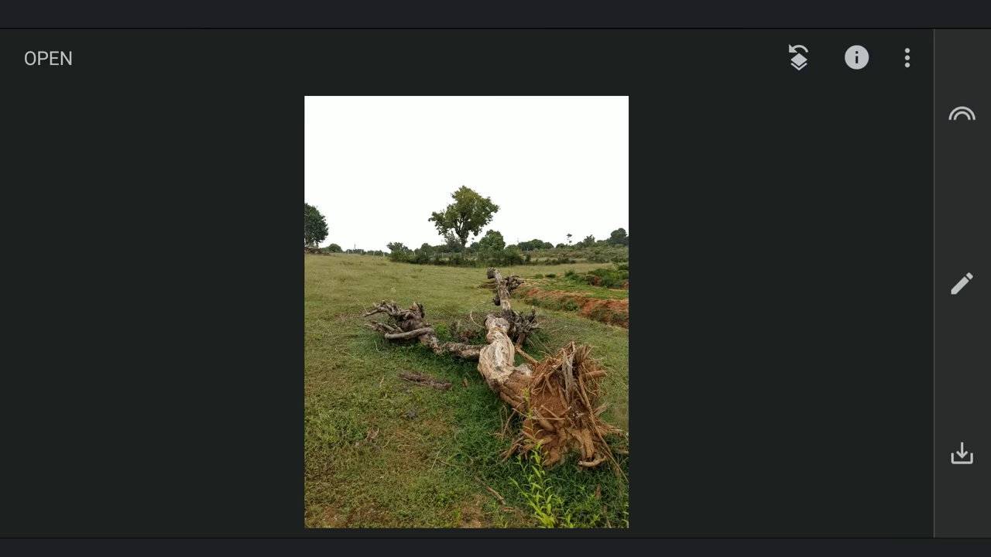
# Double-expose the pink-clouded sky photo into the white sky using the Darken blend
pyautogui.click(960, 282)
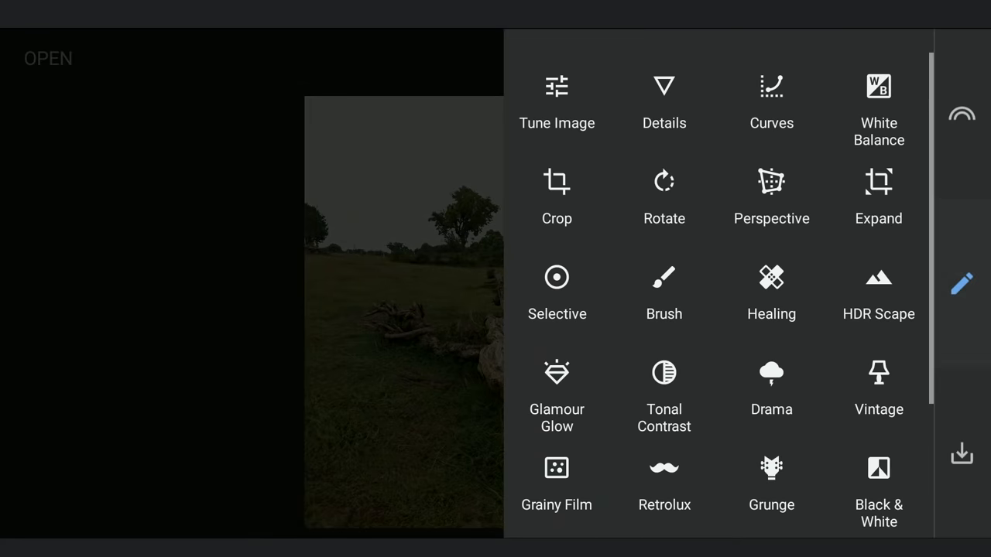
pyautogui.scroll(-3)
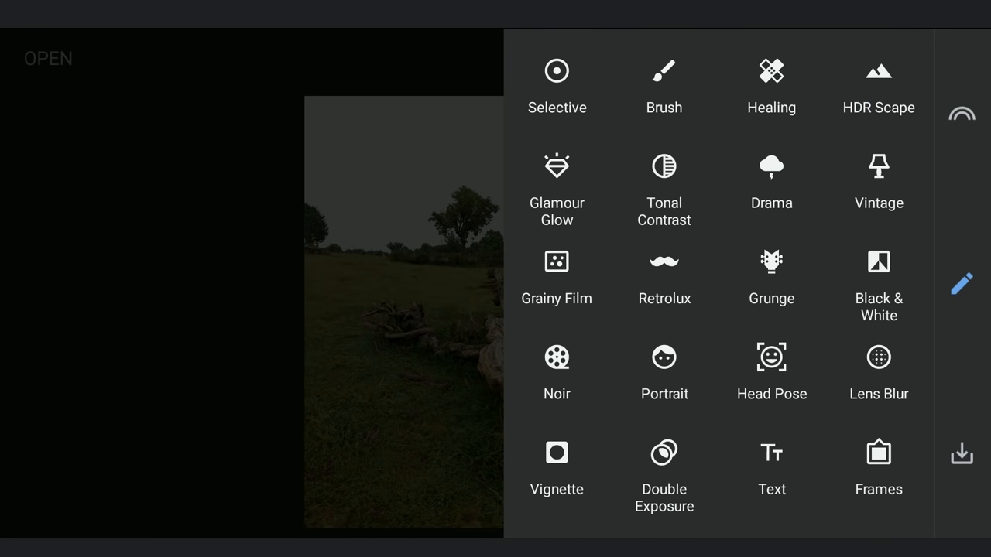
pyautogui.click(663, 452)
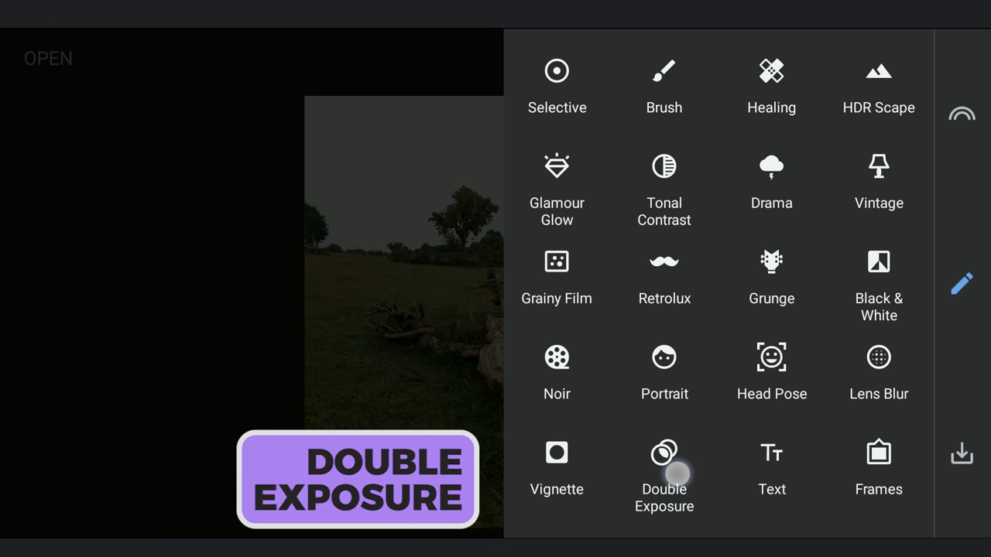
pyautogui.click(663, 452)
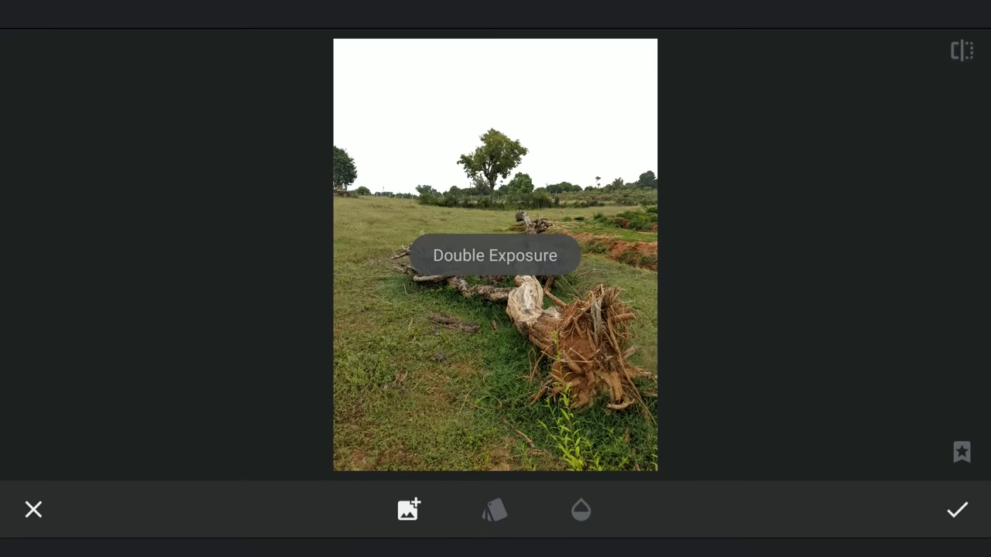
pyautogui.click(409, 511)
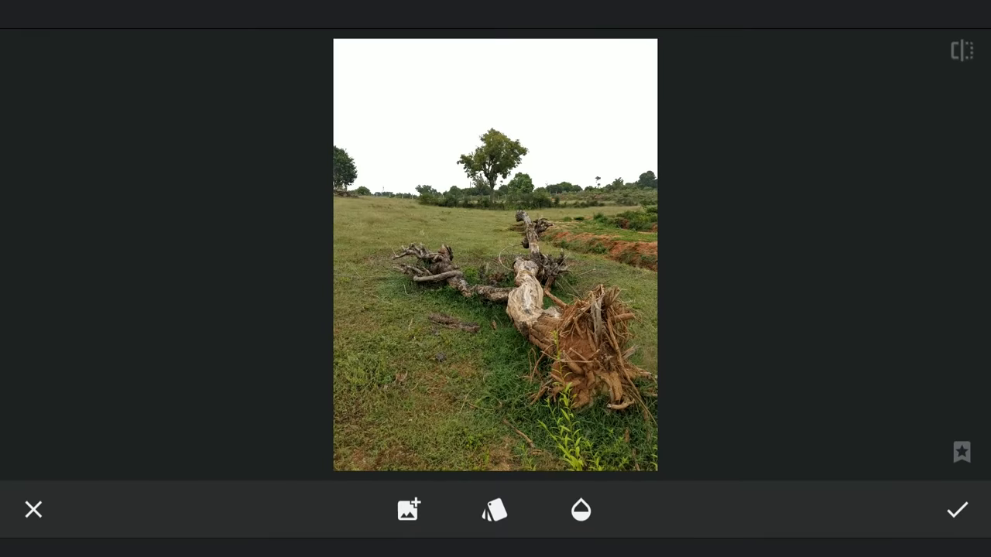
pyautogui.click(496, 511)
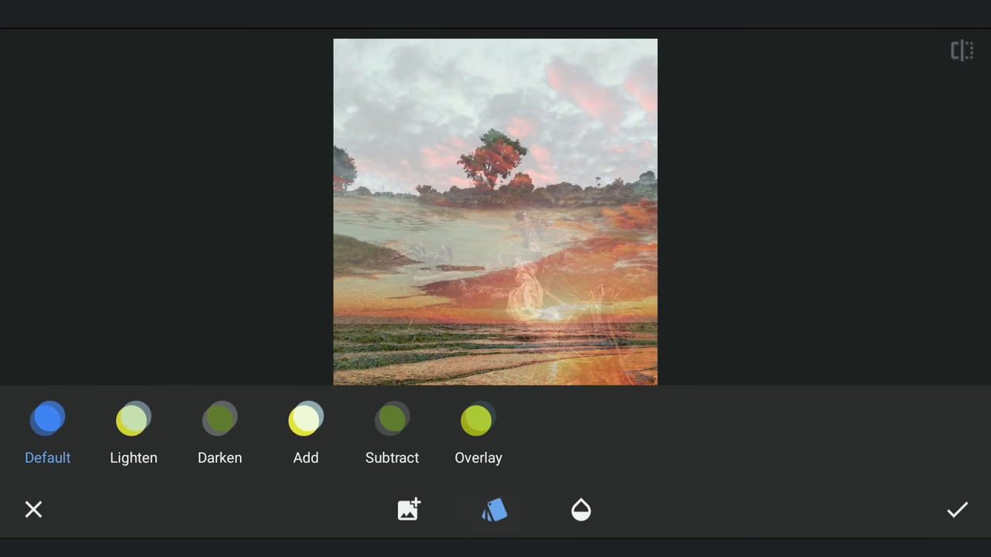
pyautogui.click(220, 422)
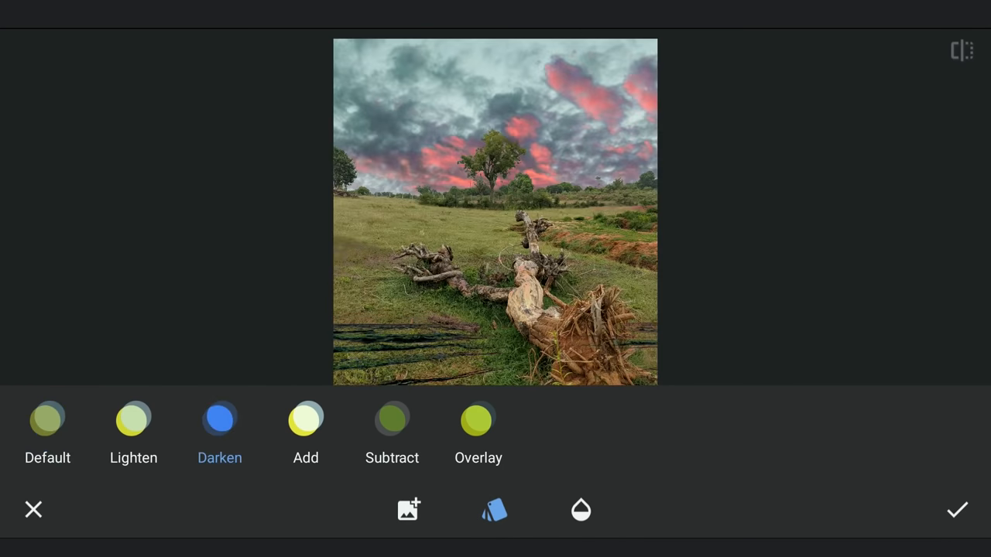
pyautogui.click(495, 511)
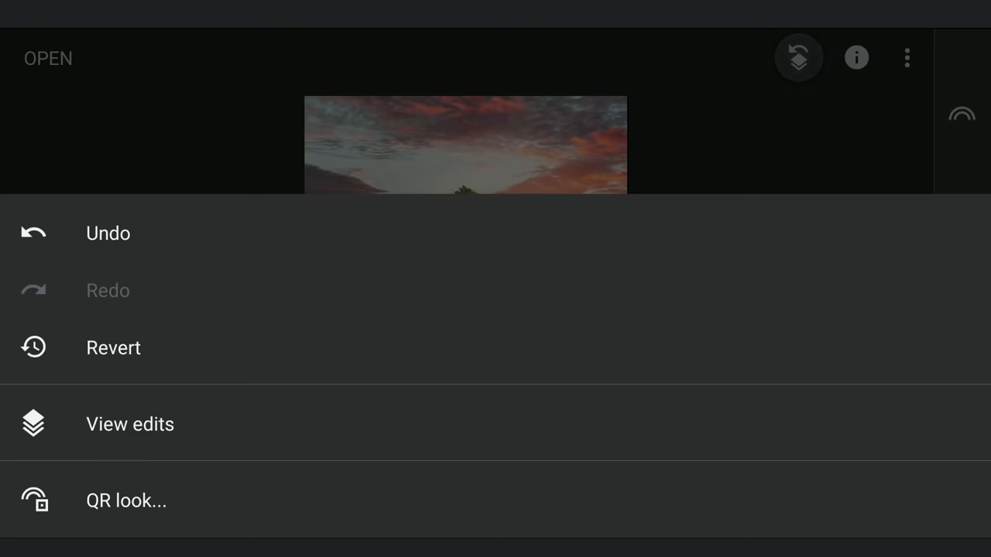
# Brush the sky blend off the field and grass so it remains only in the sky
pyautogui.click(130, 424)
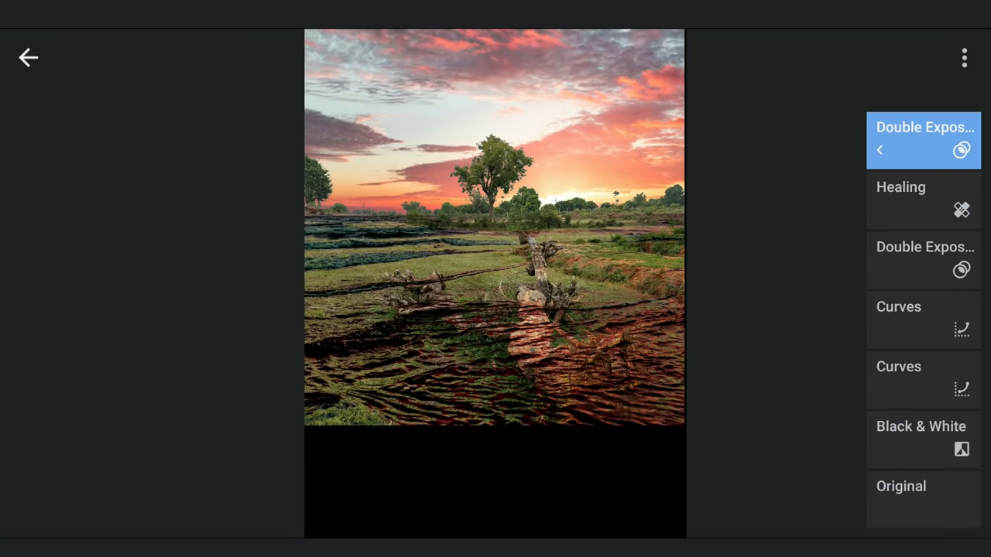
pyautogui.click(923, 139)
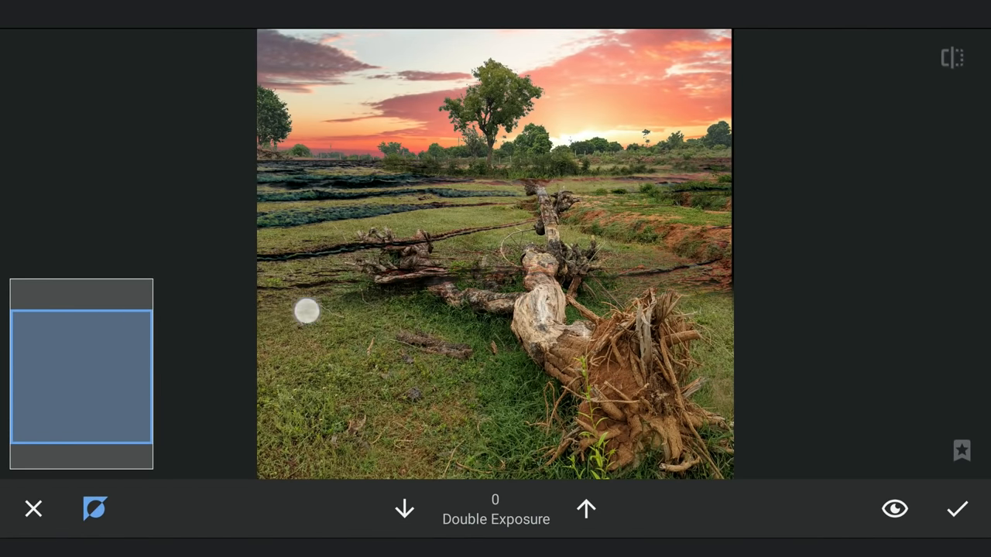
pyautogui.moveTo(306, 312); pyautogui.dragTo(669, 292)
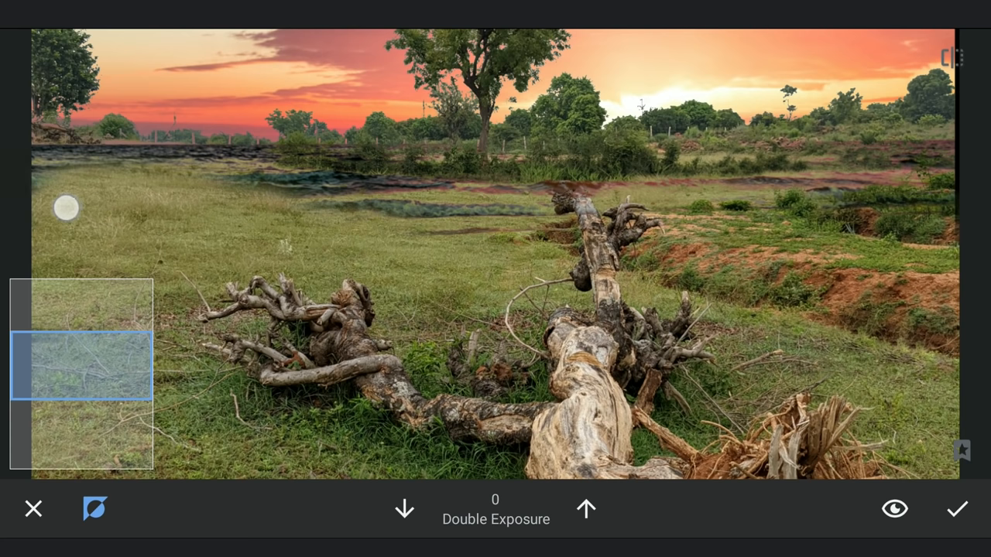
pyautogui.moveTo(65, 207); pyautogui.dragTo(167, 192)
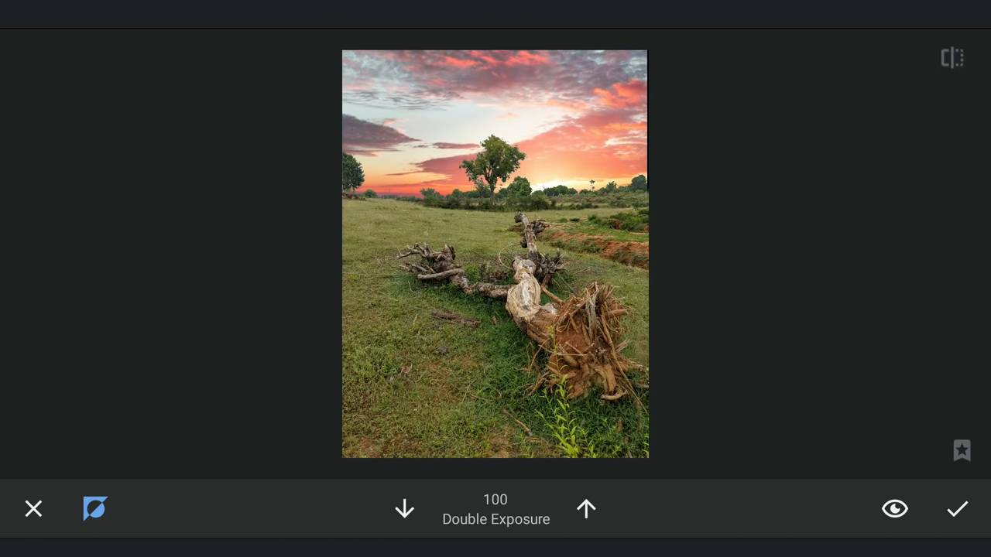
pyautogui.click(957, 508)
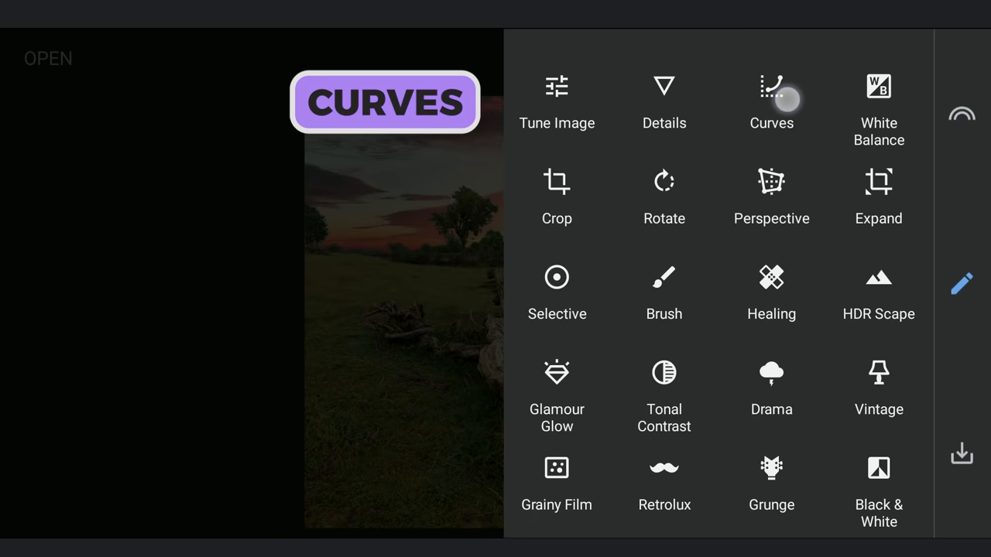
# Apply a curve bent downward at the middle to darken the whole scene
pyautogui.click(772, 93)
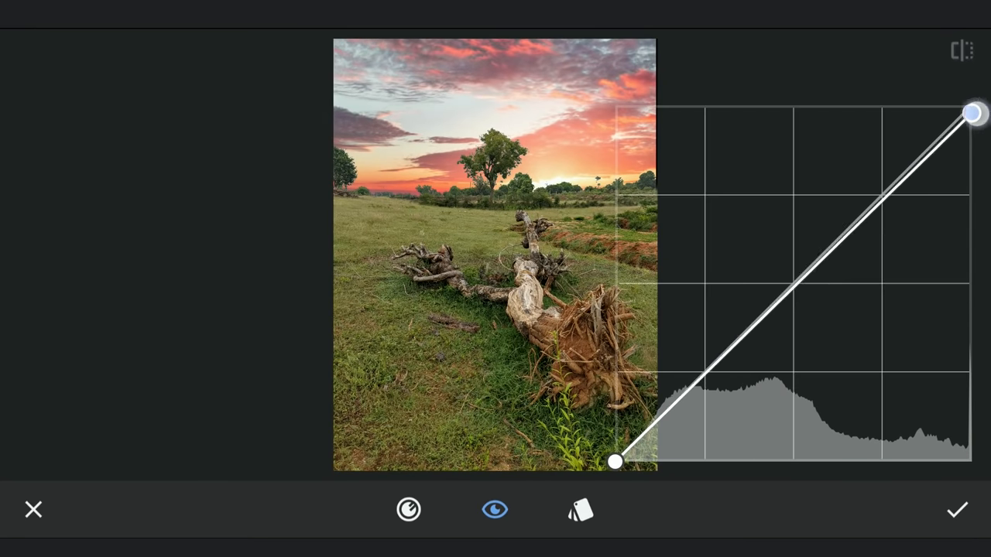
pyautogui.moveTo(973, 113); pyautogui.dragTo(973, 207)
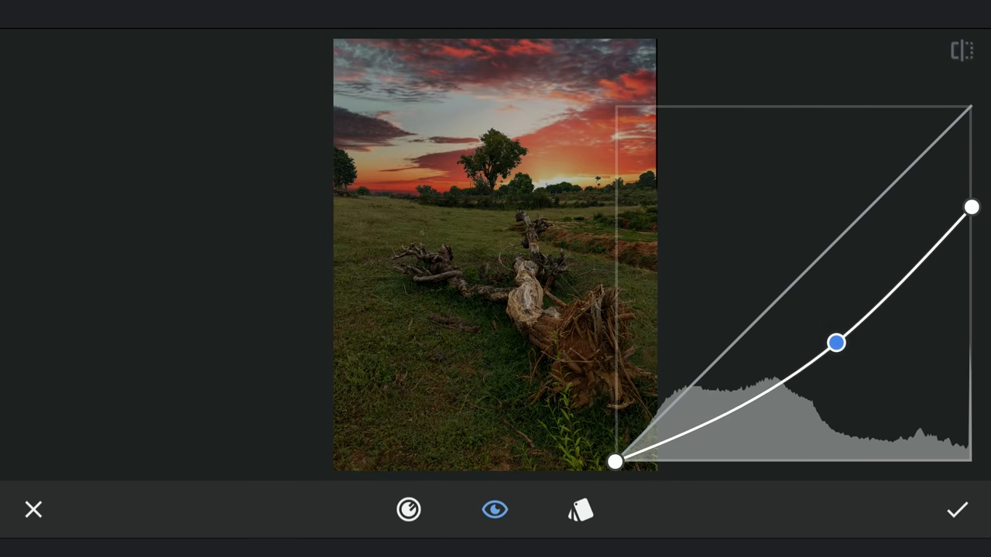
pyautogui.click(957, 510)
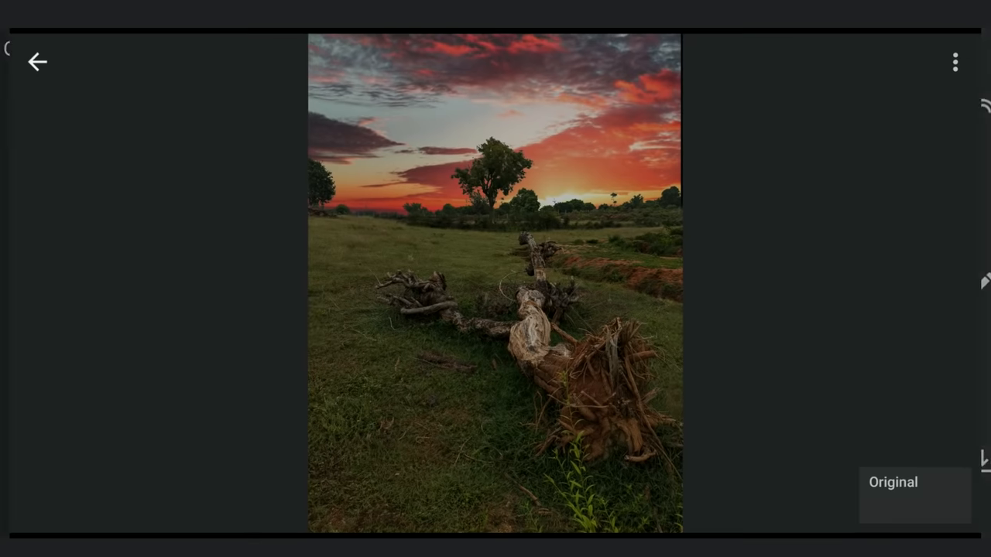
# Paint the darkening curve onto the field at 50 and 100 strength, keeping the log brighter
pyautogui.click(956, 62)
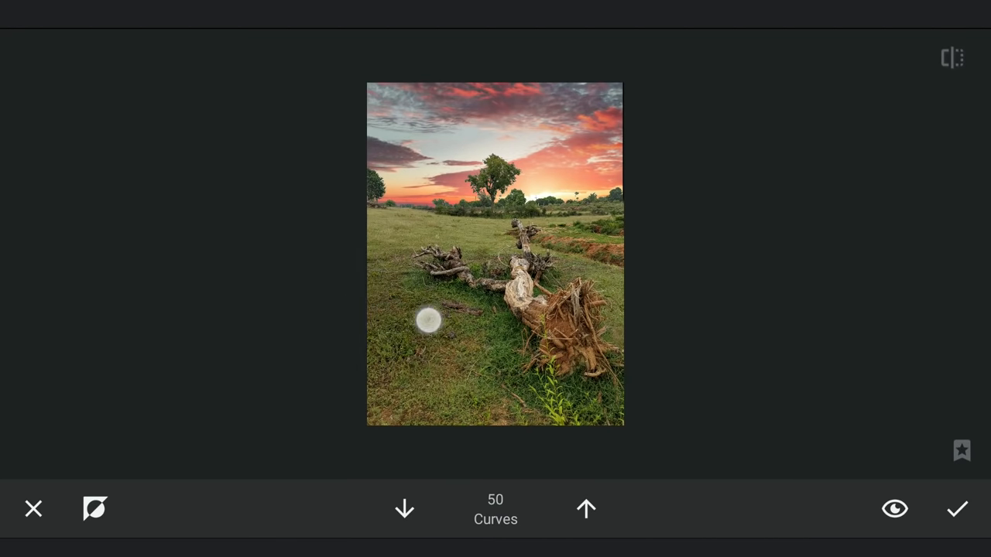
pyautogui.moveTo(428, 321); pyautogui.dragTo(660, 304)
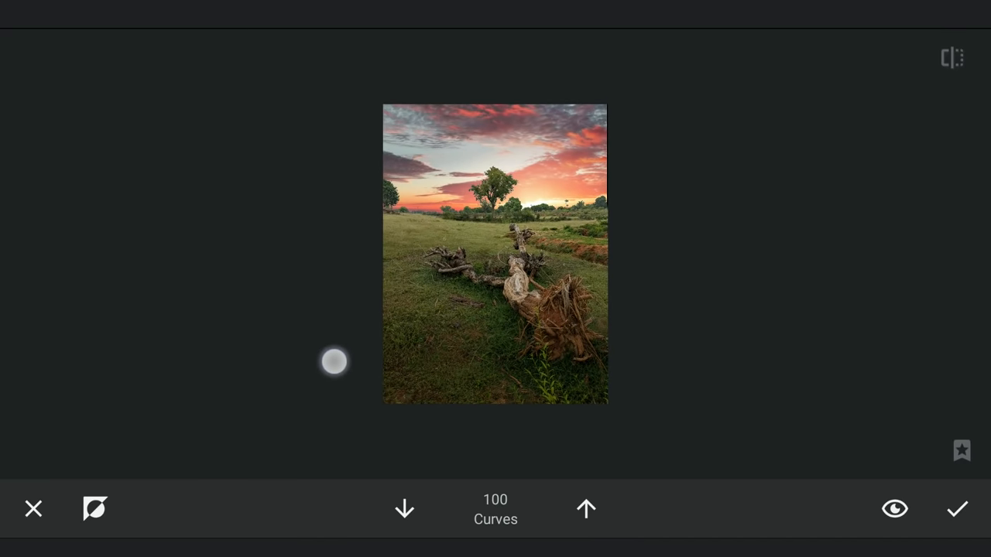
pyautogui.moveTo(334, 362); pyautogui.dragTo(399, 381)
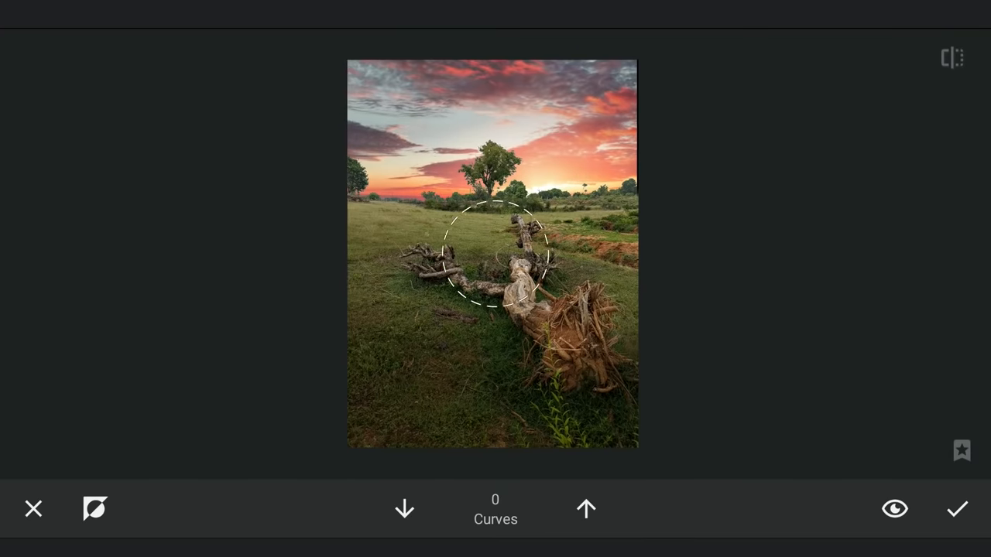
pyautogui.click(895, 508)
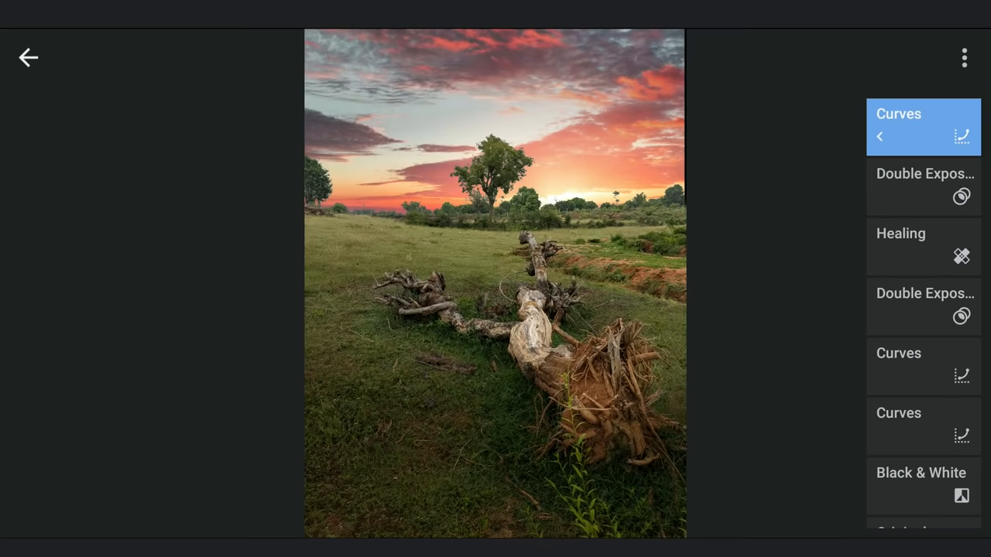
pyautogui.click(28, 58)
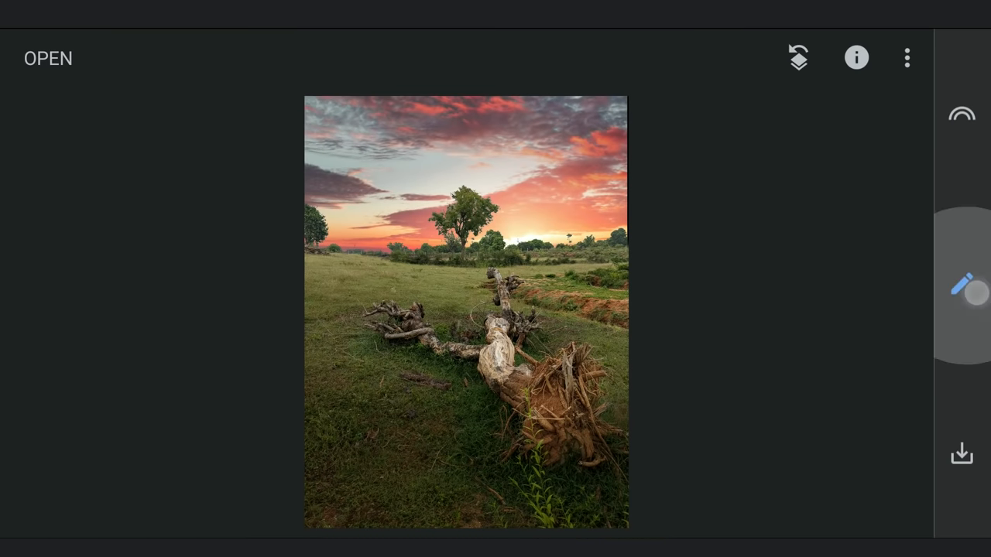
# Warm the photo with White Balance Tint +8 and Temperature +5
pyautogui.click(961, 285)
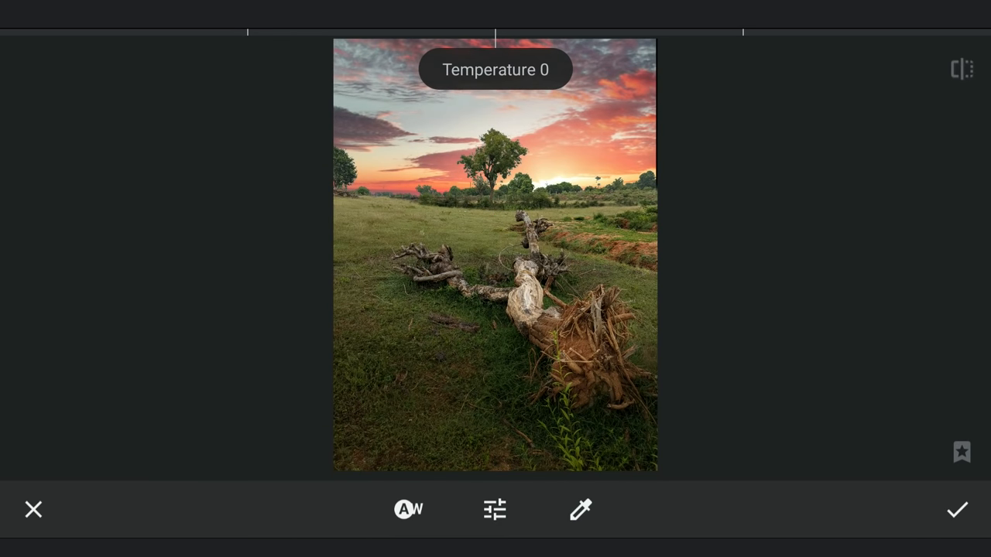
pyautogui.click(496, 509)
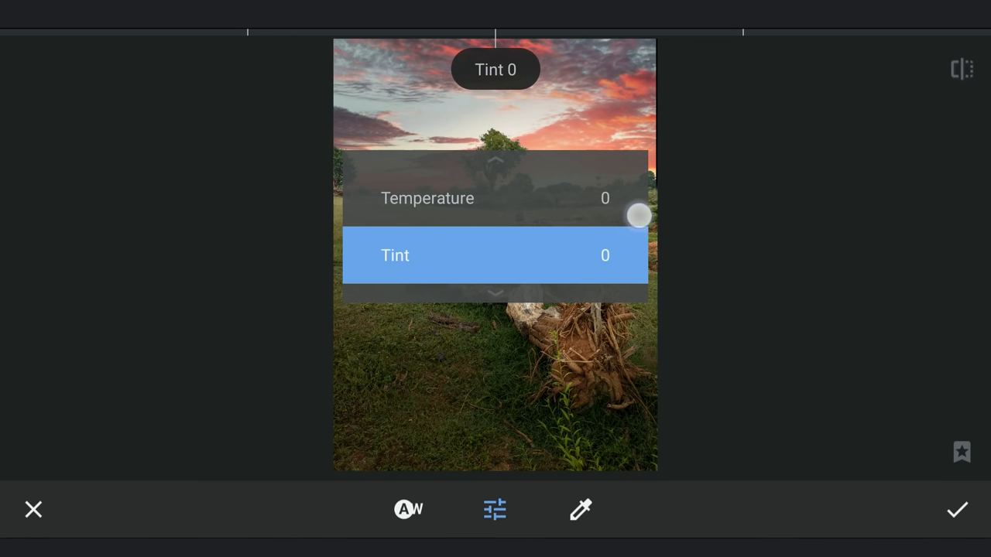
pyautogui.moveTo(638, 215); pyautogui.dragTo(601, 328)
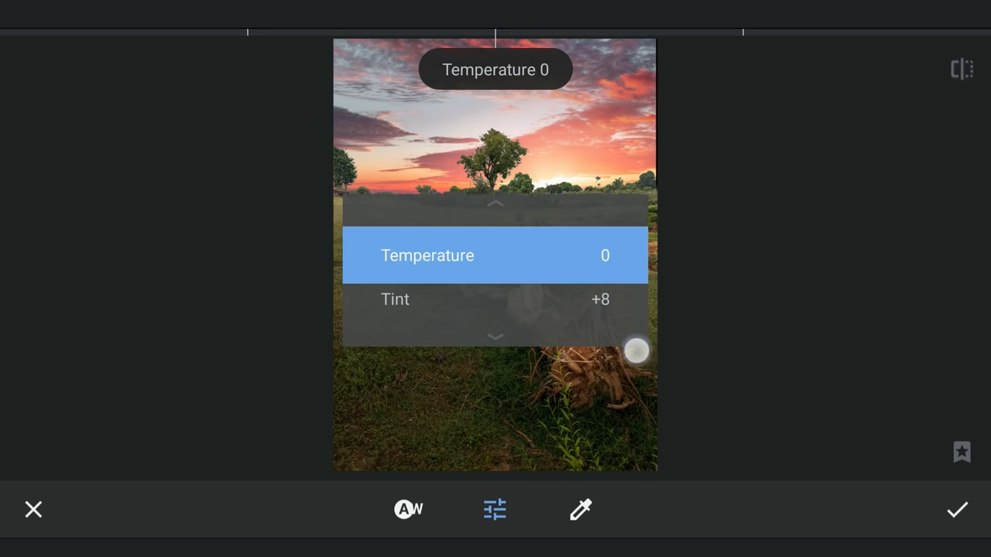
pyautogui.moveTo(635, 350); pyautogui.dragTo(604, 370)
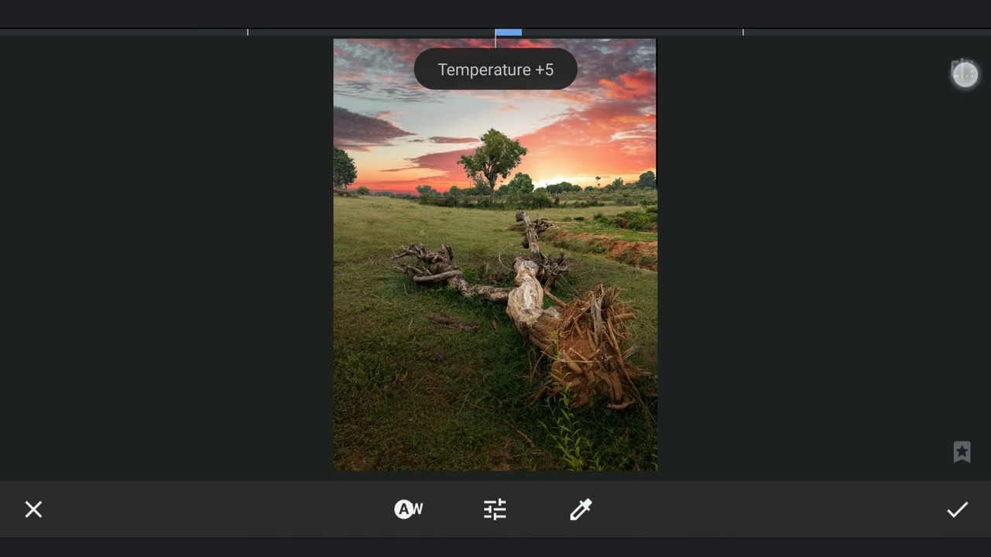
pyautogui.click(957, 510)
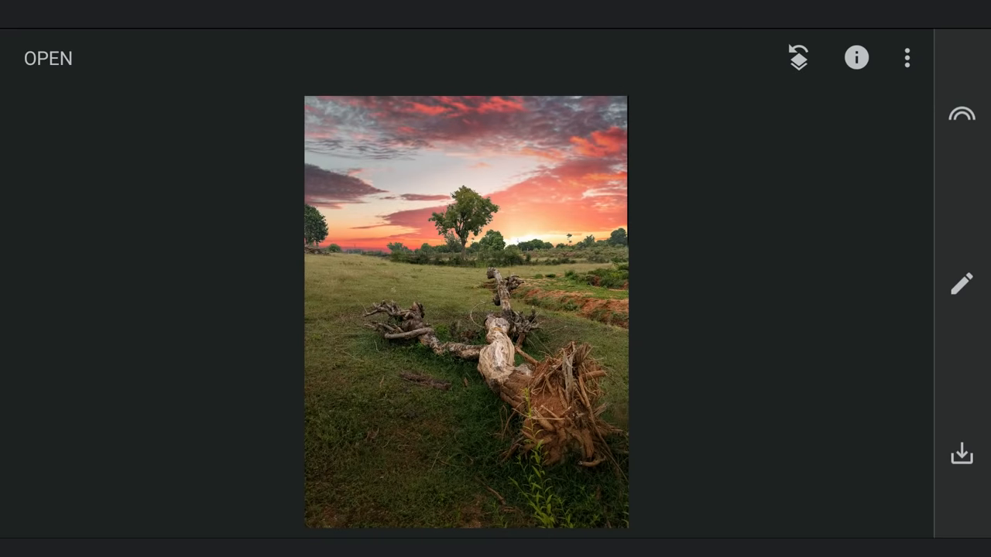
# Paint the white balance warm-up at 100 over the ground with mask view on
pyautogui.click(961, 283)
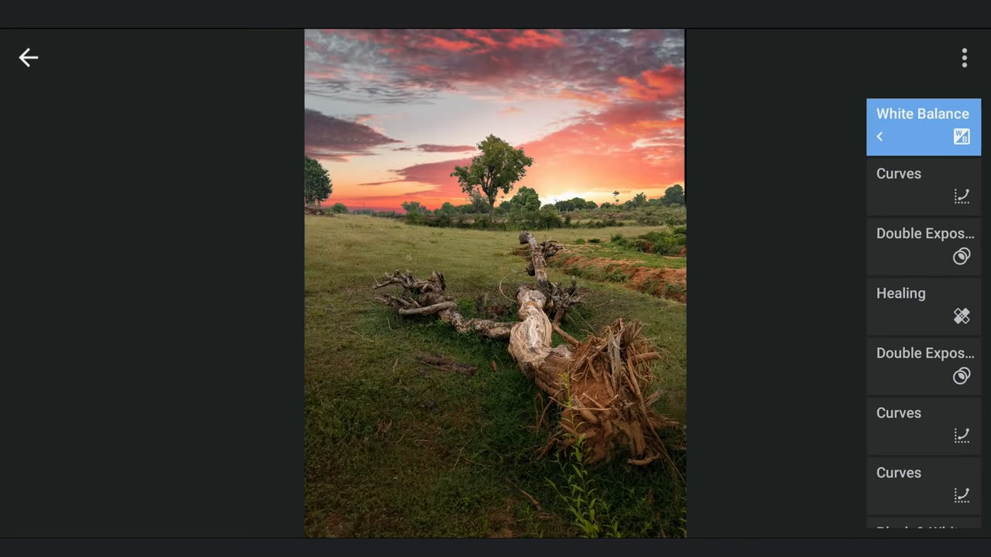
pyautogui.click(923, 127)
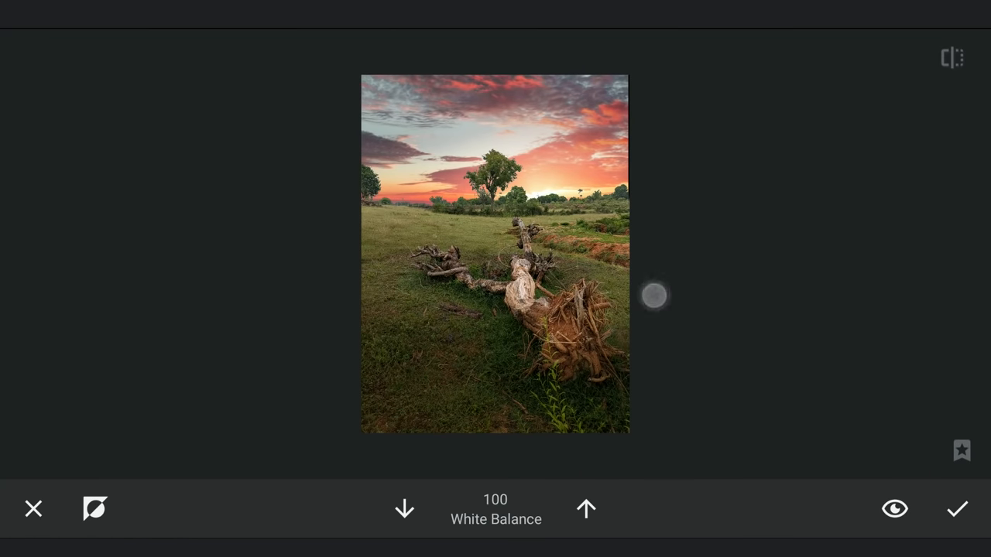
pyautogui.click(895, 508)
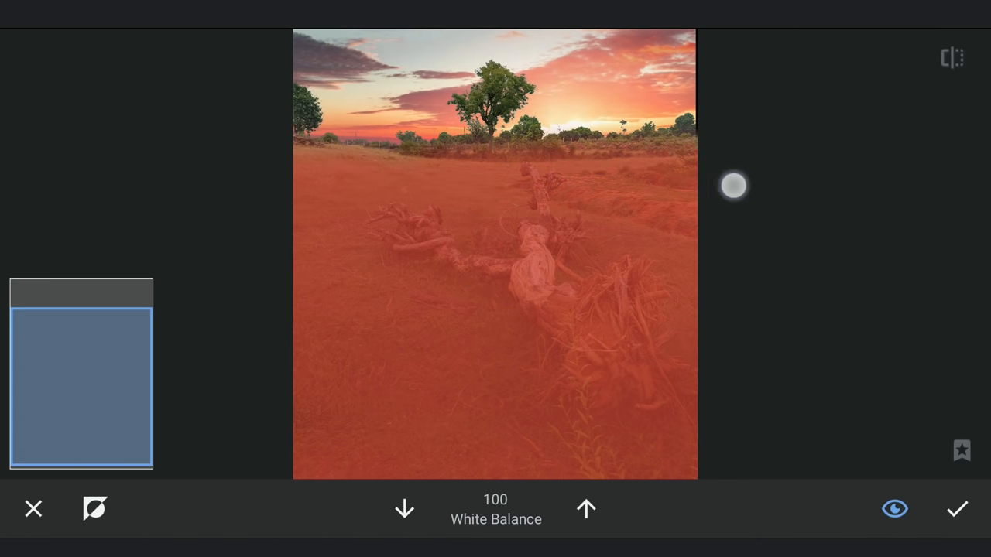
pyautogui.moveTo(734, 186); pyautogui.dragTo(306, 199)
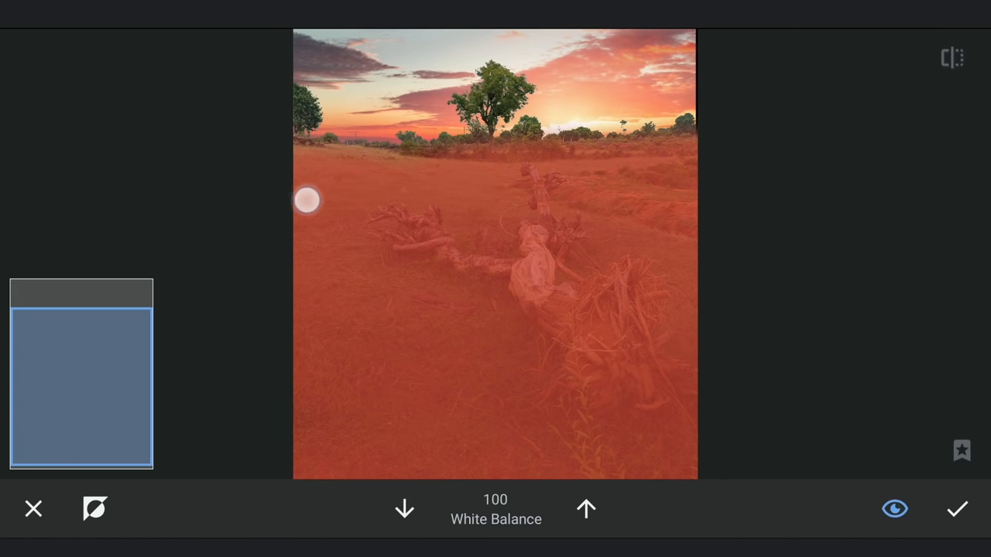
pyautogui.click(895, 508)
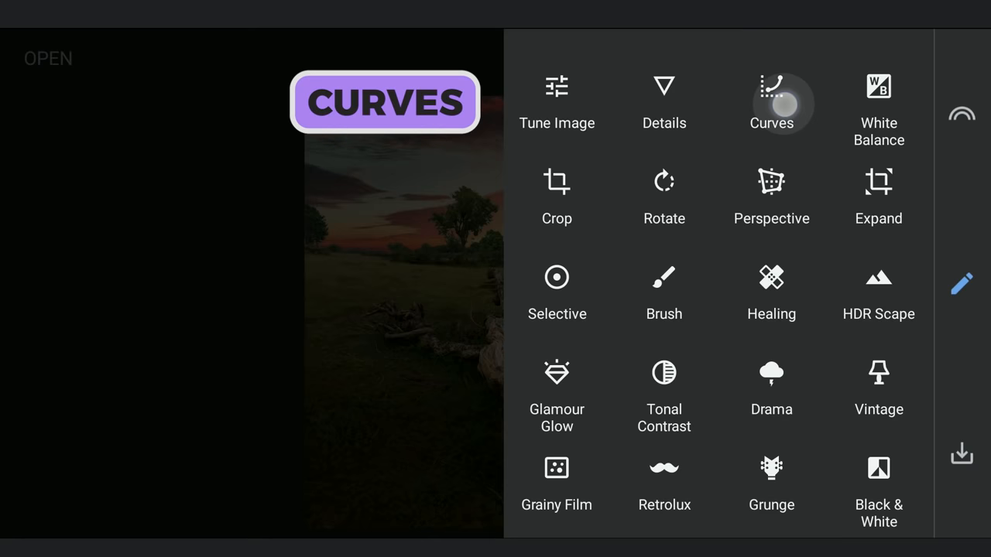
# Apply a Curves adjustment with the highlight point raised for a punchy S-shaped contrast curve
pyautogui.click(771, 105)
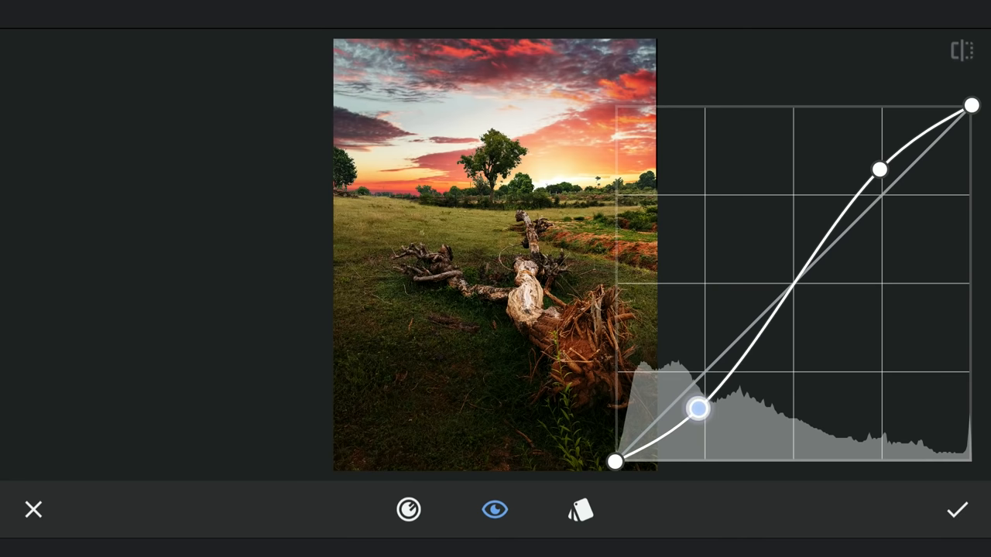
pyautogui.moveTo(879, 171); pyautogui.dragTo(854, 167)
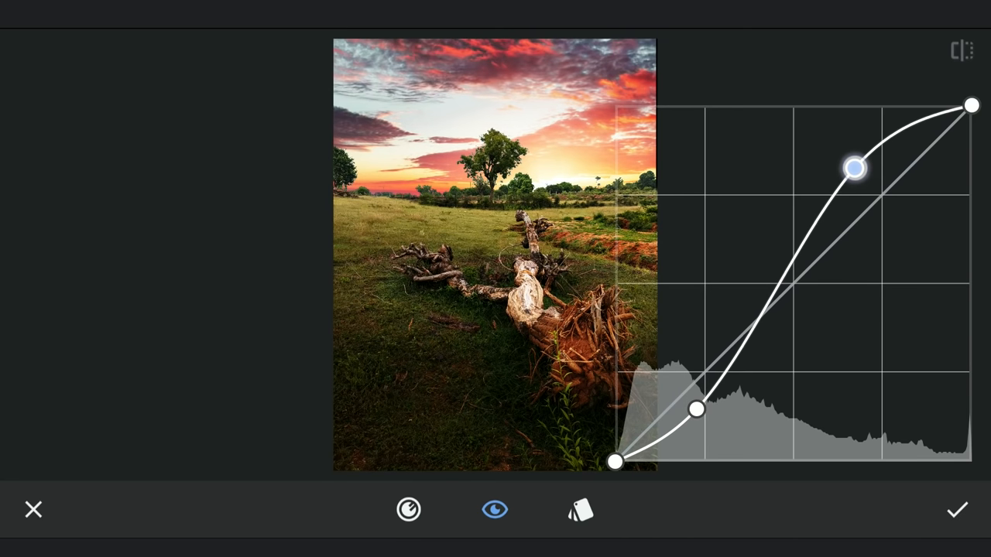
pyautogui.moveTo(855, 168); pyautogui.dragTo(854, 163)
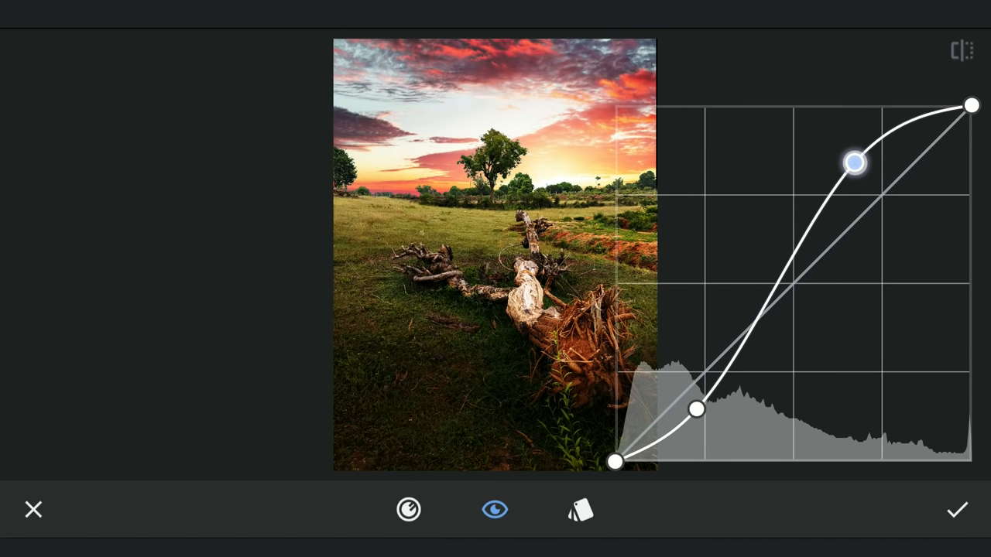
pyautogui.moveTo(855, 158); pyautogui.dragTo(855, 164)
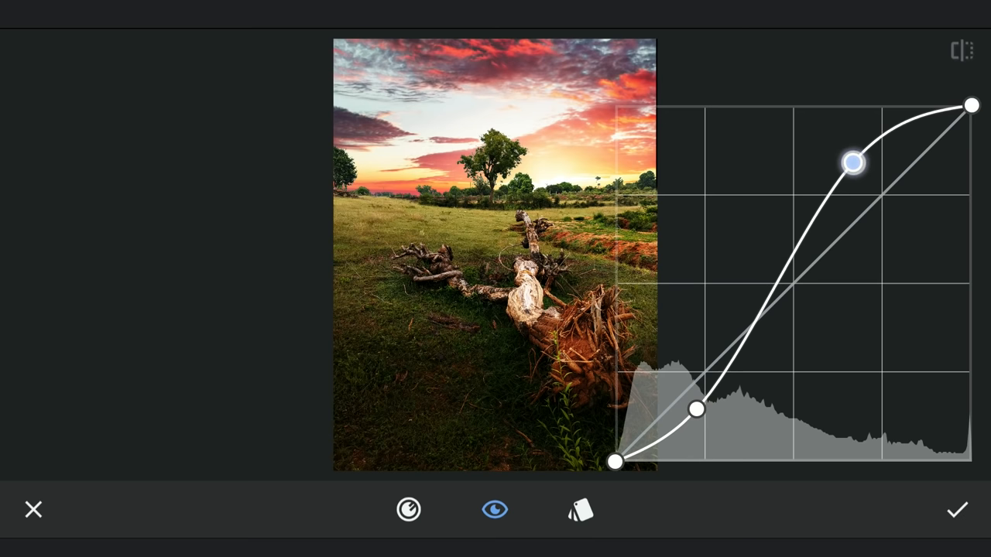
pyautogui.moveTo(852, 163); pyautogui.dragTo(849, 159)
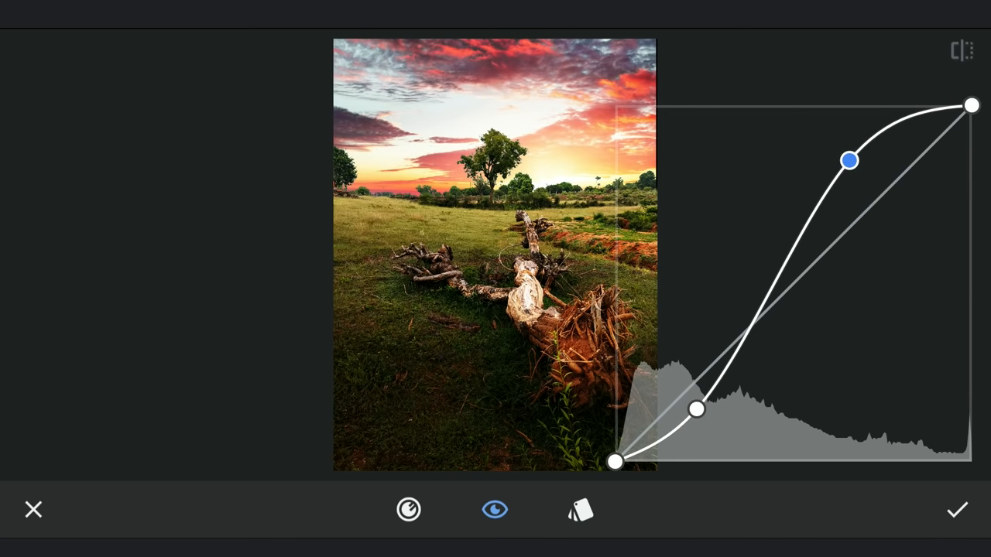
pyautogui.click(906, 58)
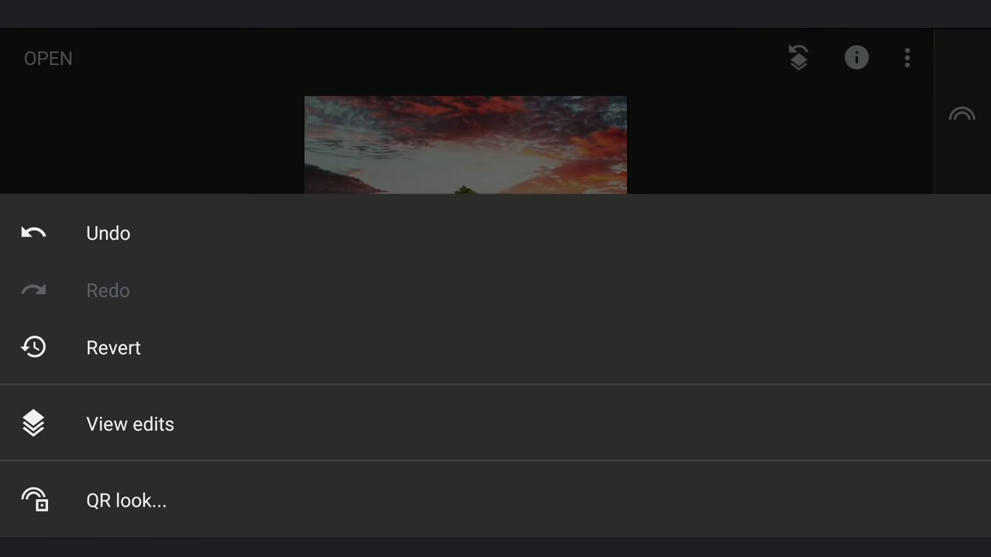
# Mask the contrast curve with its brush at raised strength, confirm, and return to the photo
pyautogui.click(130, 424)
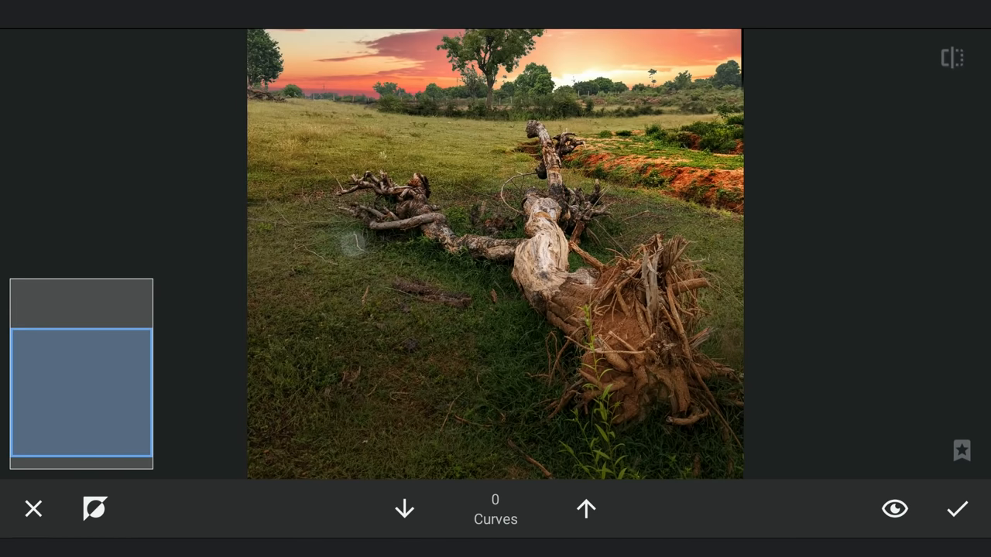
pyautogui.click(586, 508)
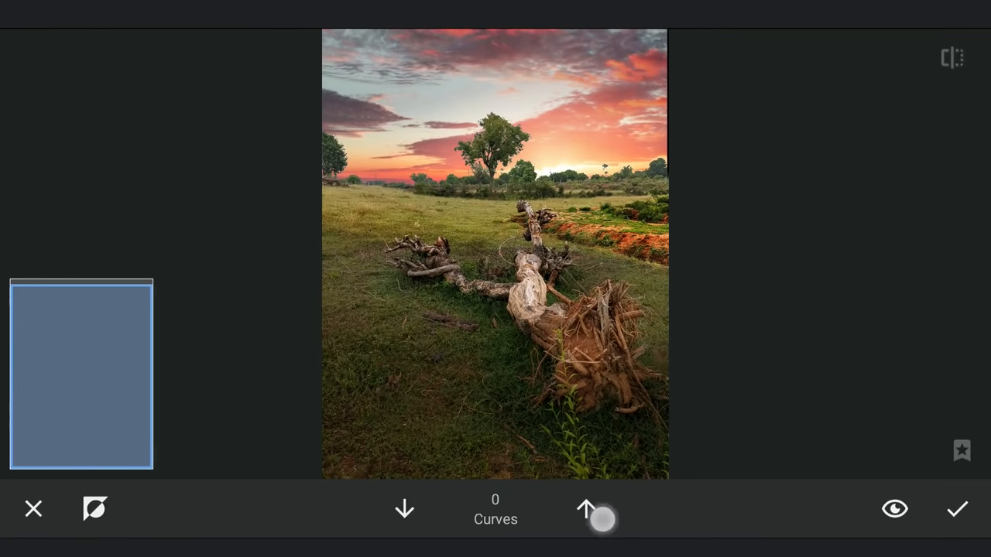
pyautogui.click(586, 510)
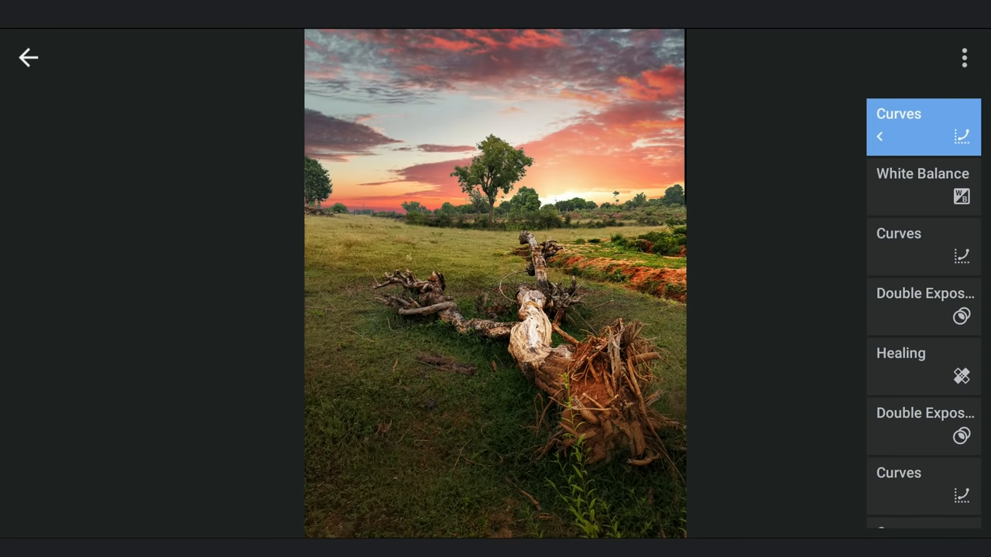
pyautogui.click(27, 58)
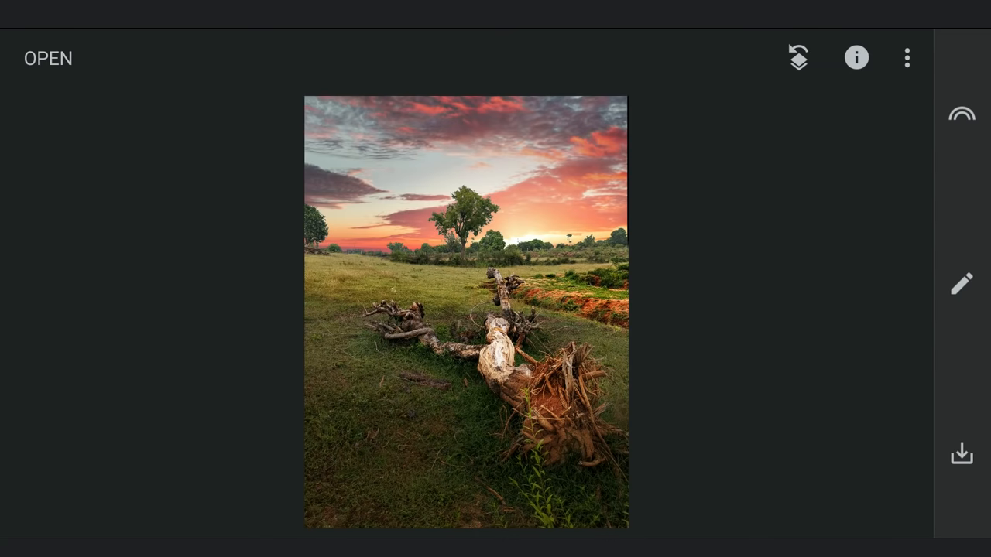
pyautogui.click(962, 282)
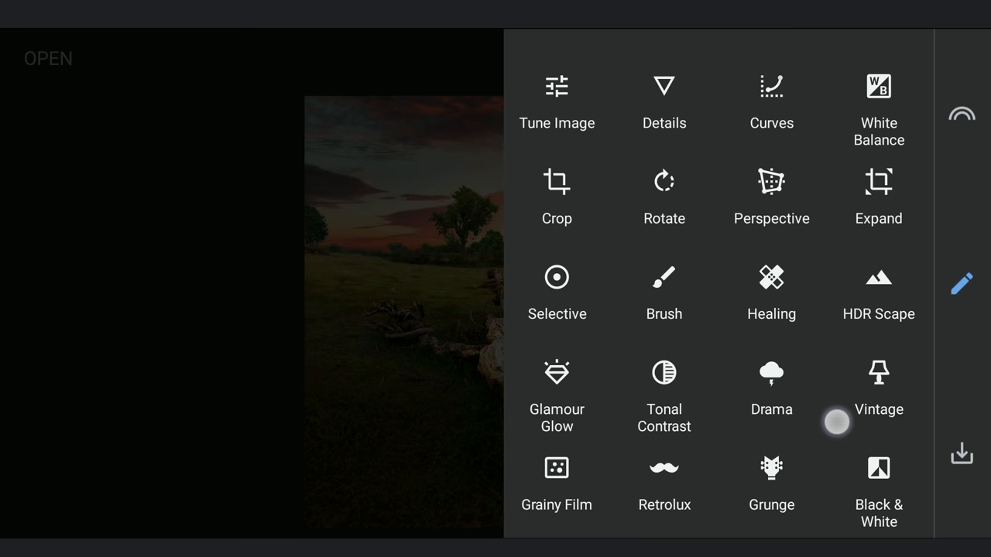
# Dodge and burn over the fallen log with the Brush tool at strength 5 and confirm the strokes
pyautogui.click(664, 275)
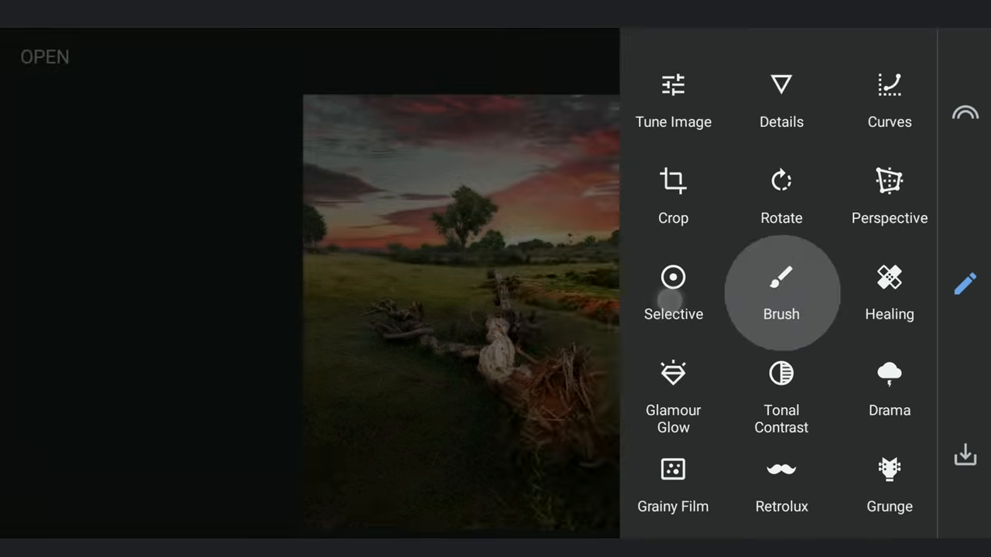
pyautogui.click(781, 293)
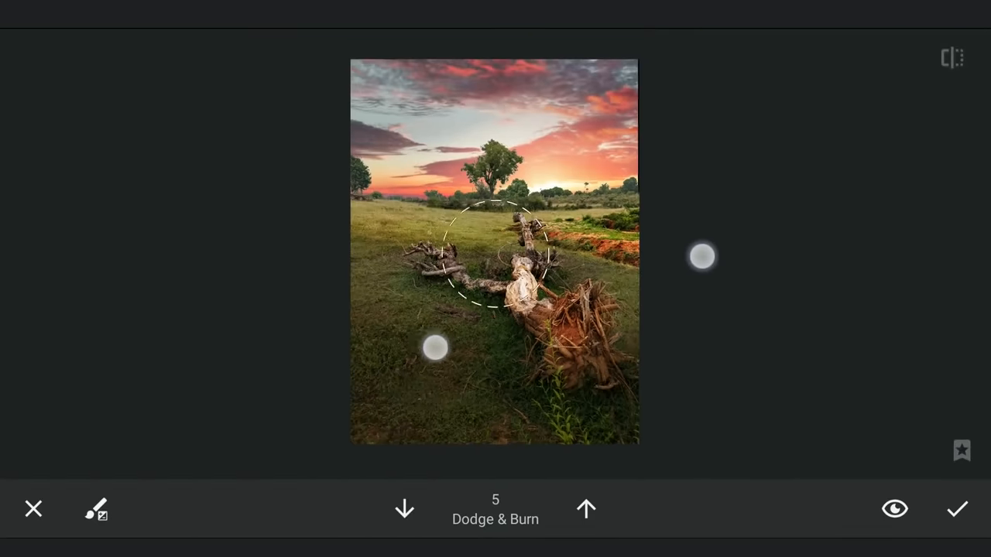
pyautogui.click(403, 508)
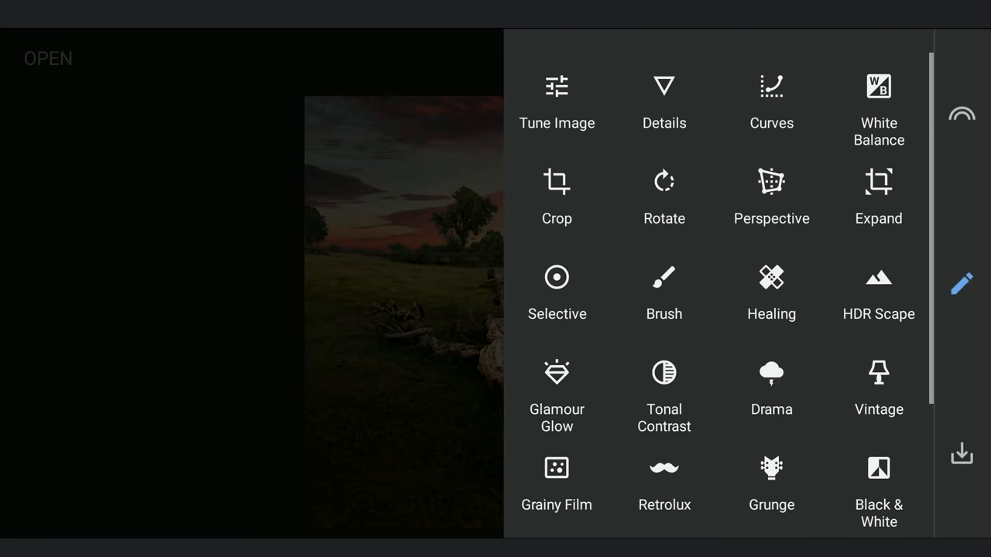
# Apply a reset curve with the black point lifted and the blue channel pulled down for a faded matte look
pyautogui.click(771, 86)
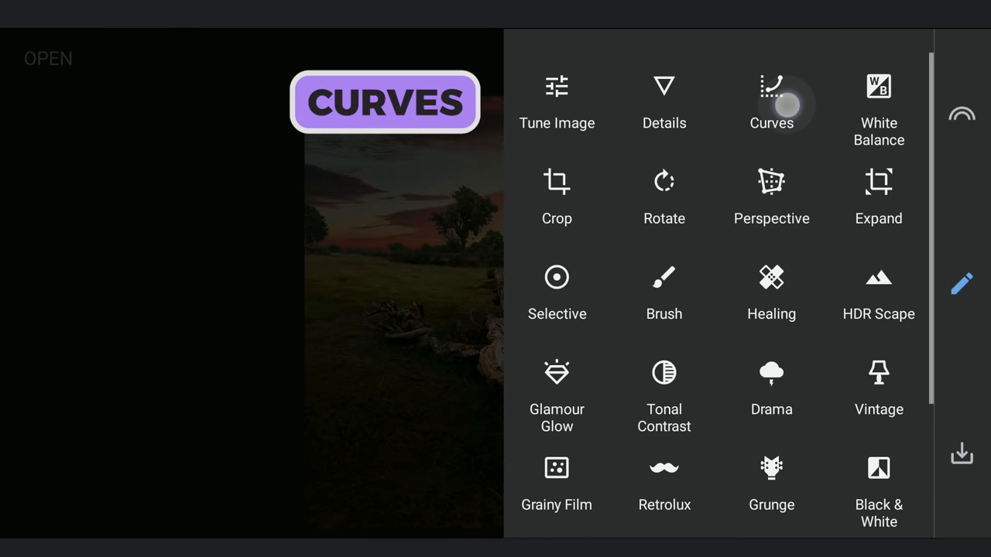
pyautogui.click(771, 101)
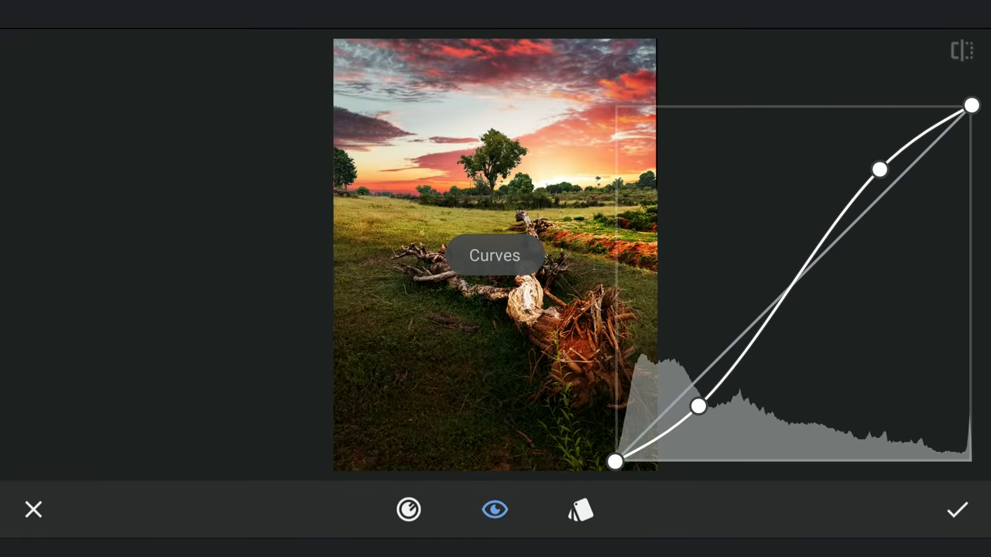
pyautogui.click(582, 509)
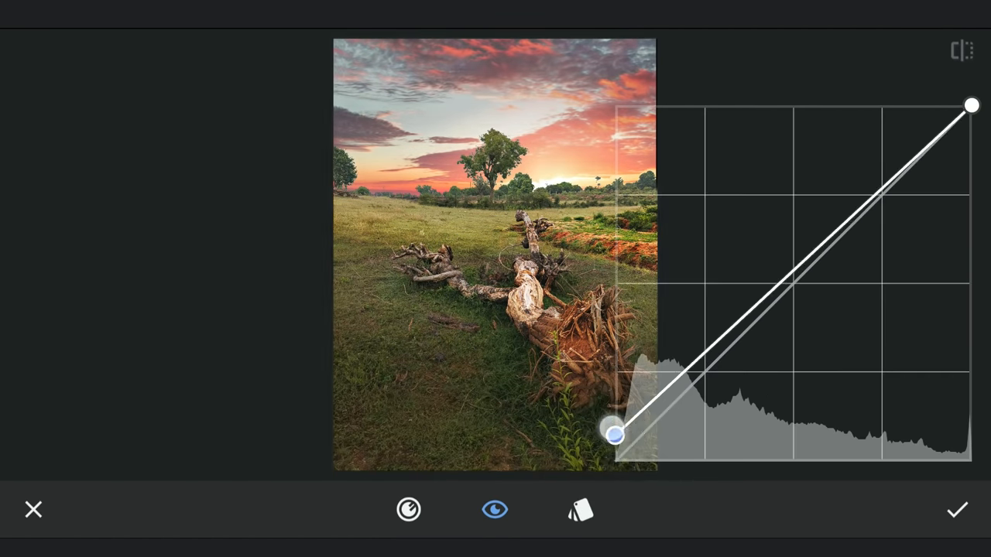
pyautogui.moveTo(616, 434); pyautogui.dragTo(616, 282)
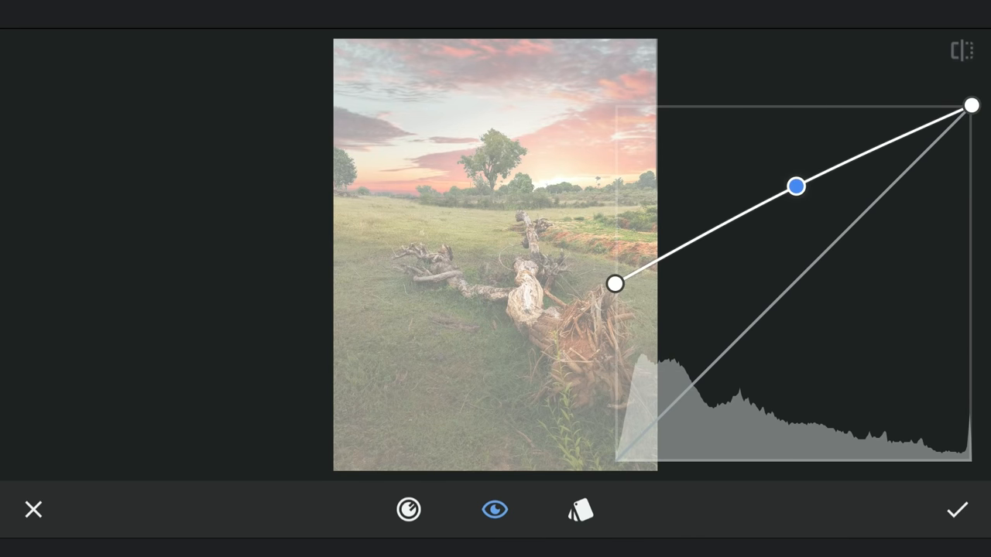
pyautogui.moveTo(616, 284); pyautogui.dragTo(616, 461)
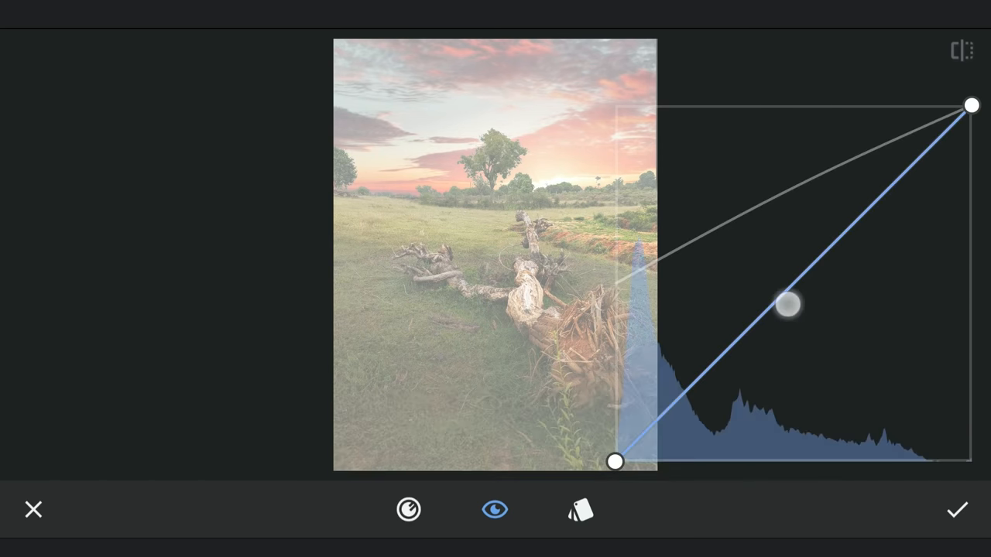
pyautogui.moveTo(787, 302); pyautogui.dragTo(805, 316)
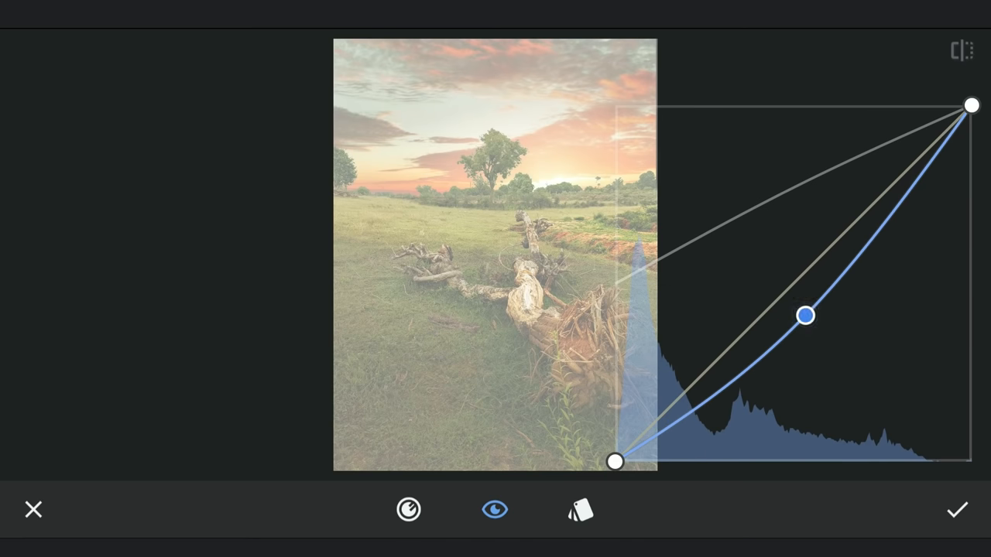
pyautogui.click(957, 510)
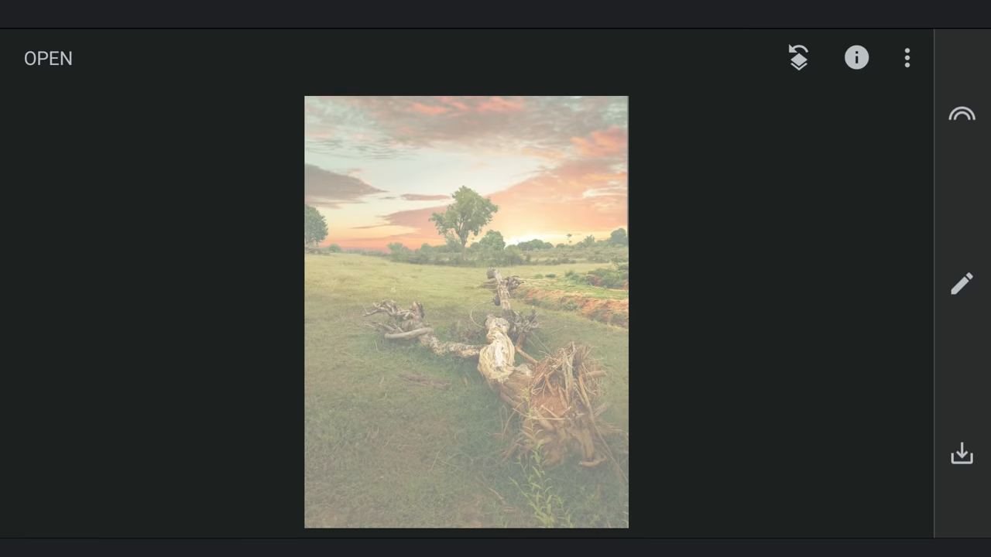
# Paint the washed-out curve's mask around the log, check the mask overlay, and apply the masked adjustment
pyautogui.click(961, 284)
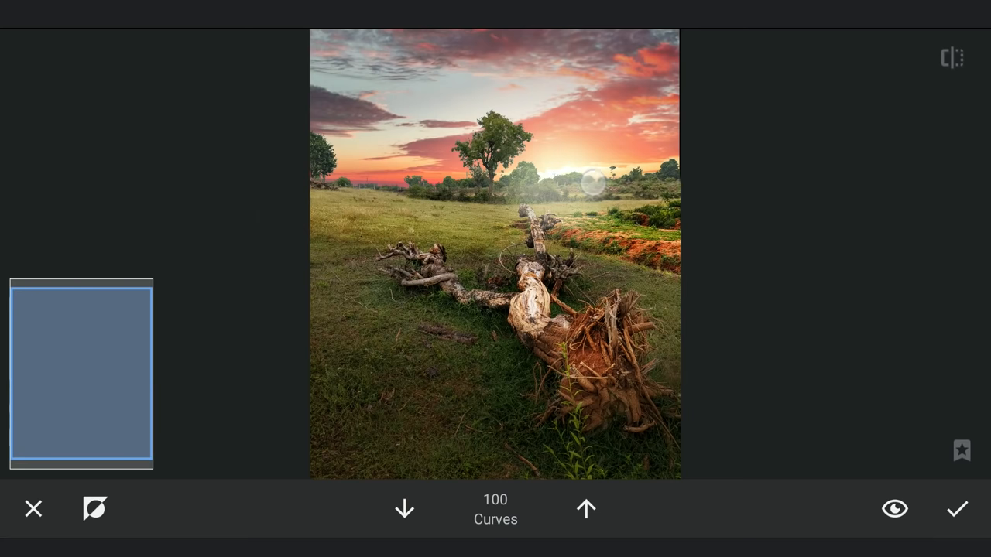
pyautogui.click(404, 508)
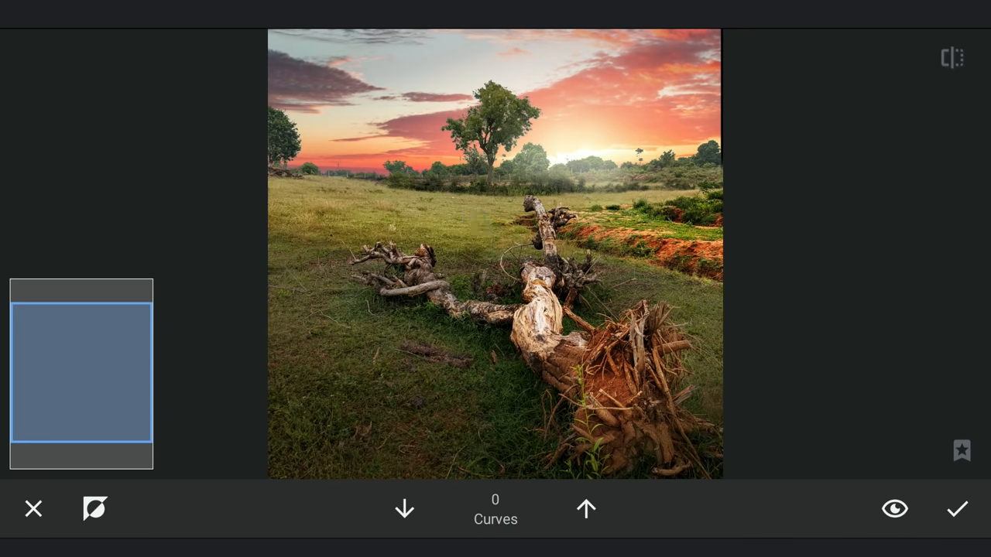
pyautogui.click(895, 508)
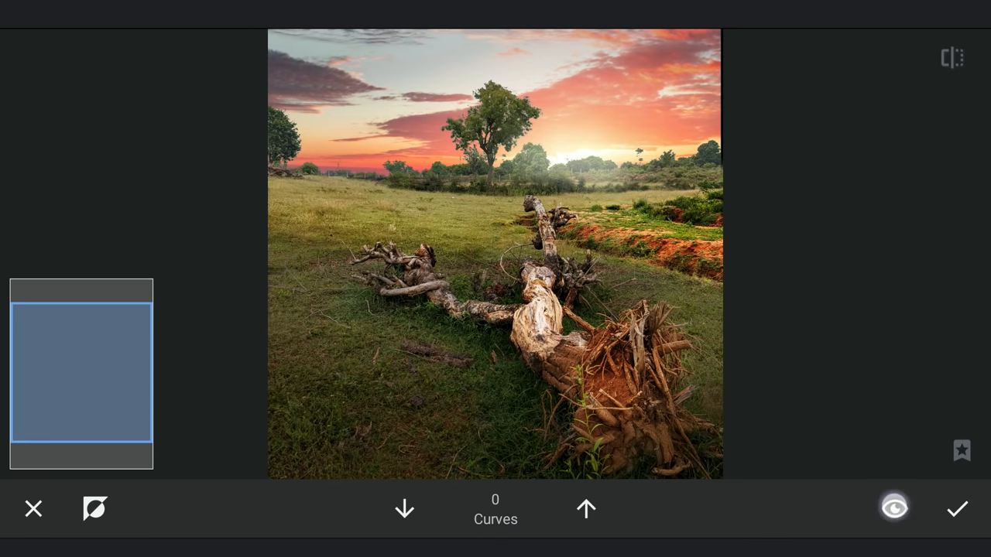
pyautogui.click(895, 508)
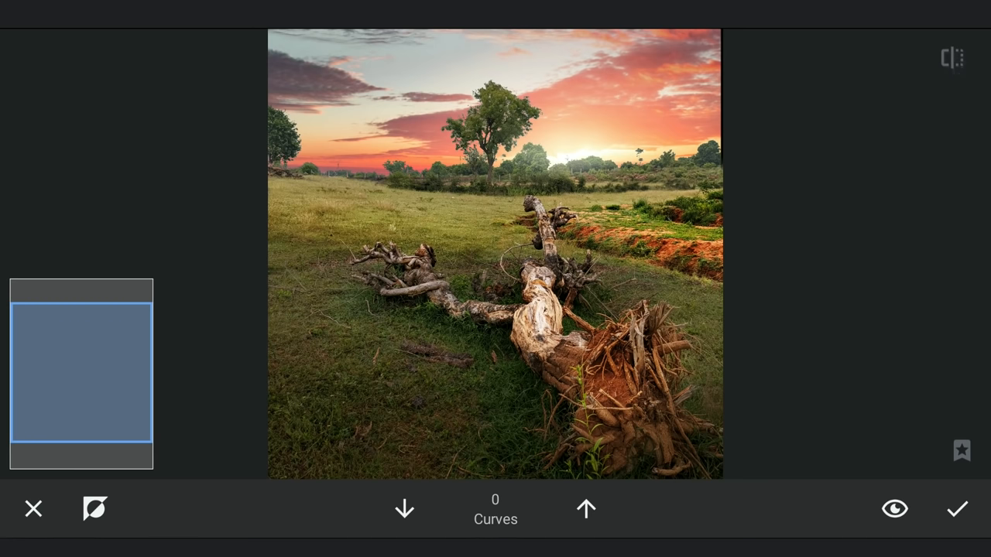
pyautogui.click(953, 59)
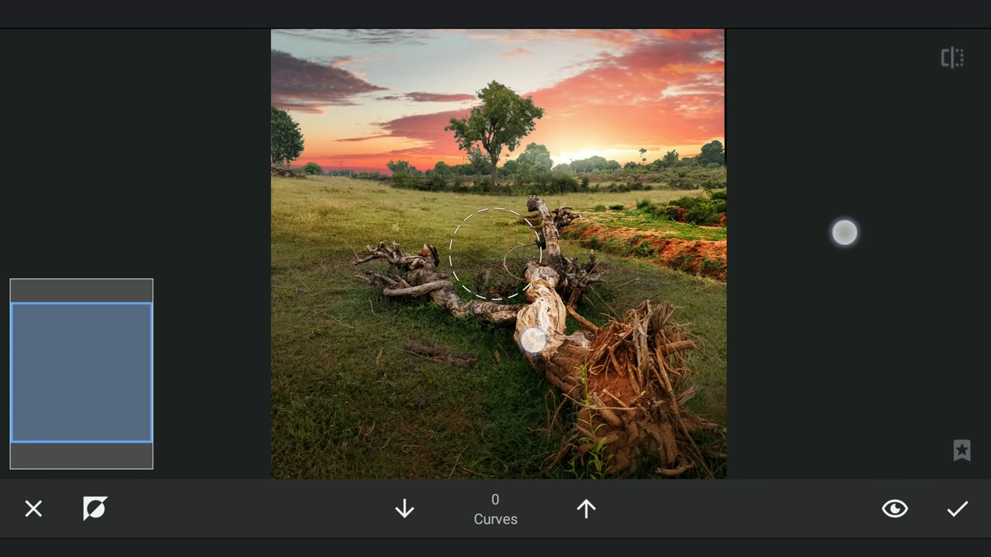
pyautogui.click(957, 508)
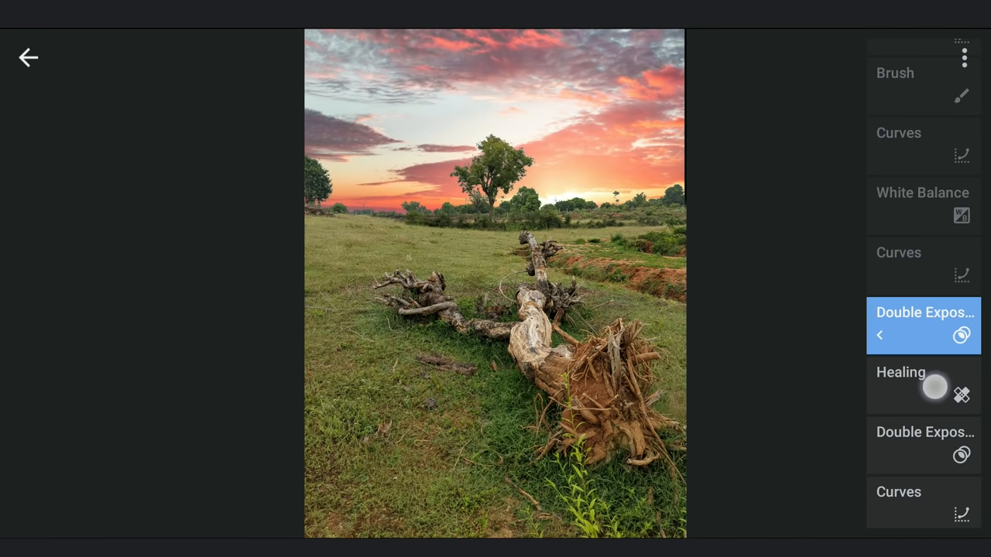
# Insert a darkening Curves adjustment right after the Healing step in the edit stack
pyautogui.click(923, 384)
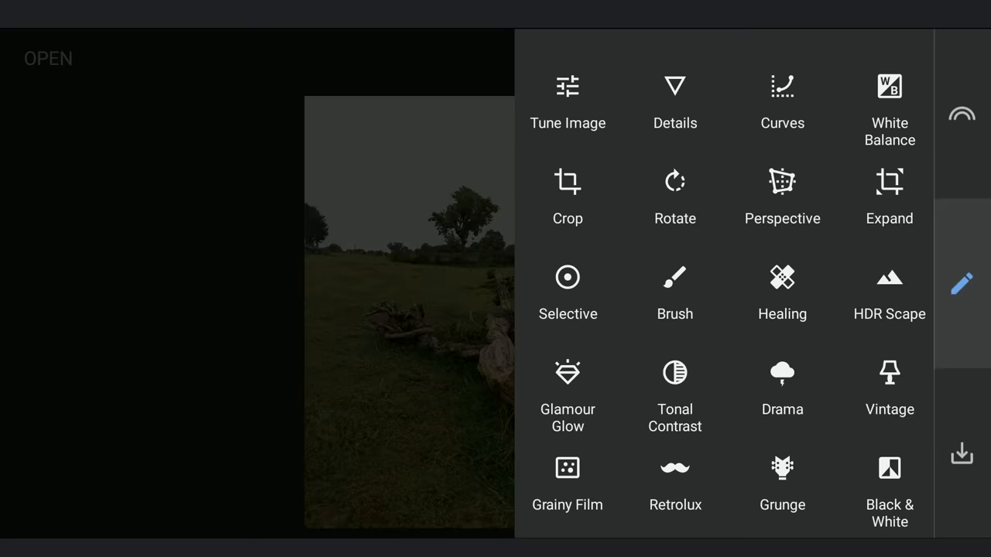
pyautogui.click(782, 87)
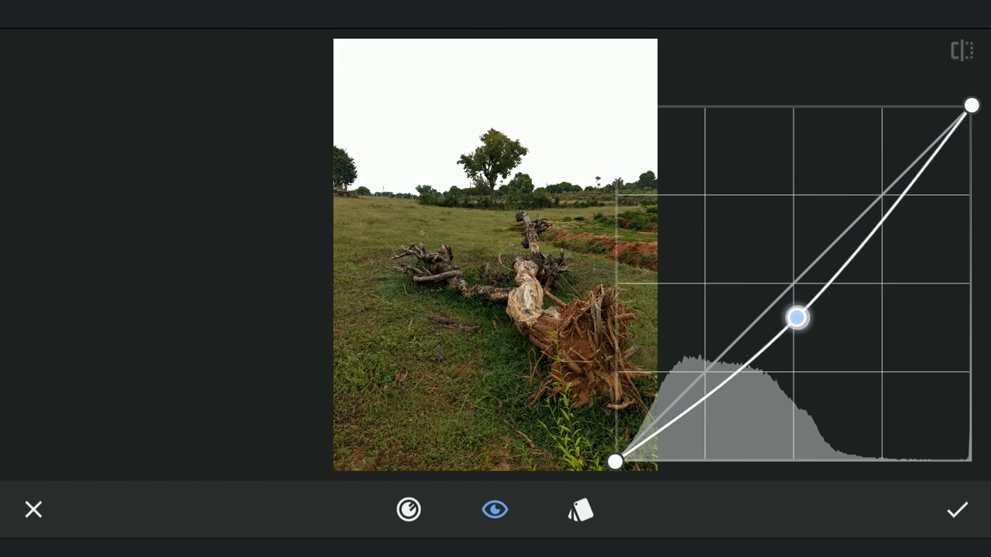
pyautogui.moveTo(798, 317); pyautogui.dragTo(804, 324)
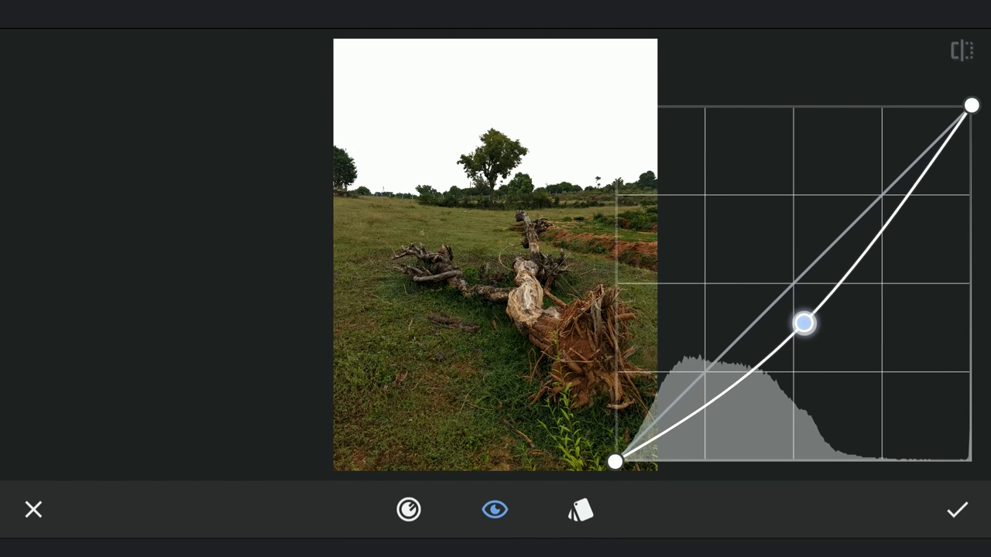
pyautogui.click(957, 509)
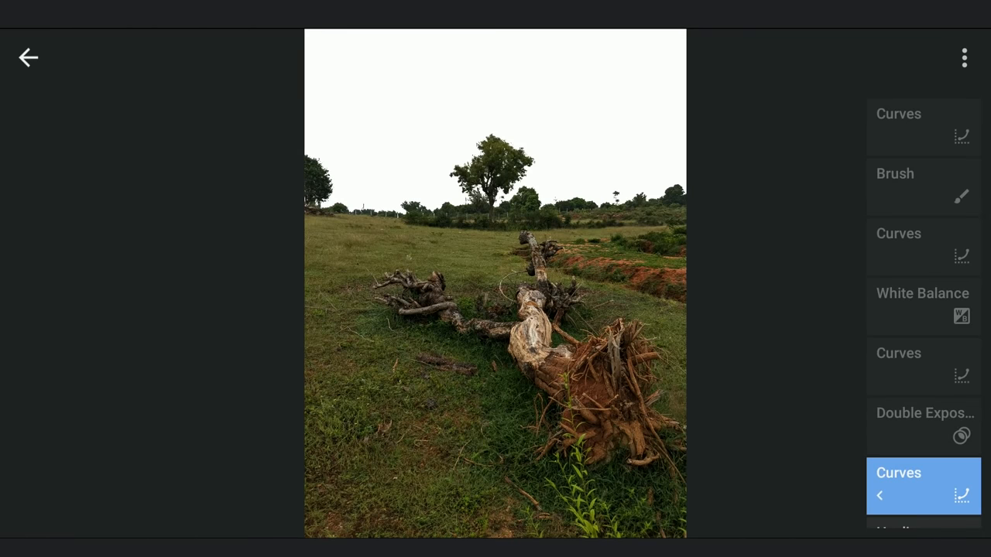
# Paint the new darkening curve onto the photo with its brush at strength 50
pyautogui.click(923, 485)
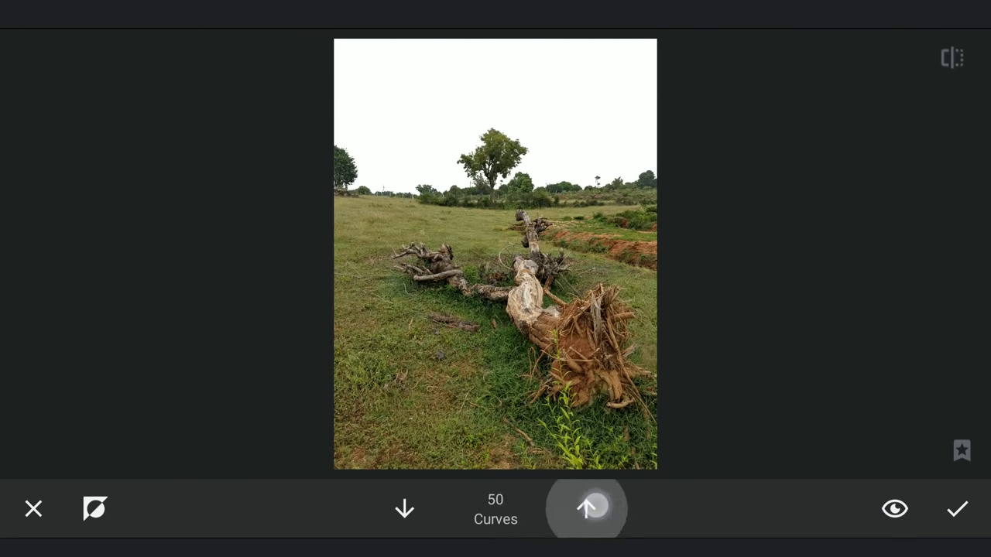
pyautogui.click(585, 508)
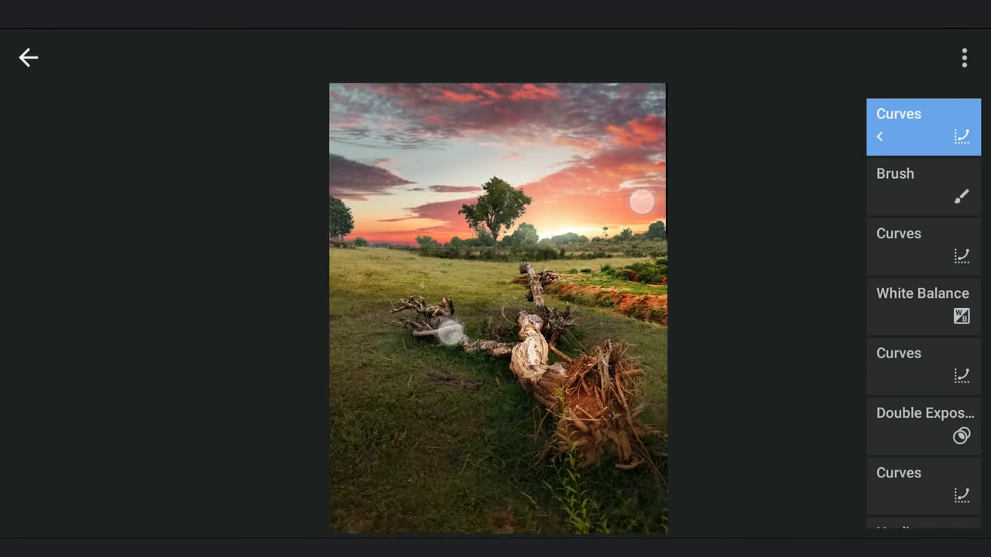
# Add a Vintage filter with Vignette Strength set to +5
pyautogui.click(28, 58)
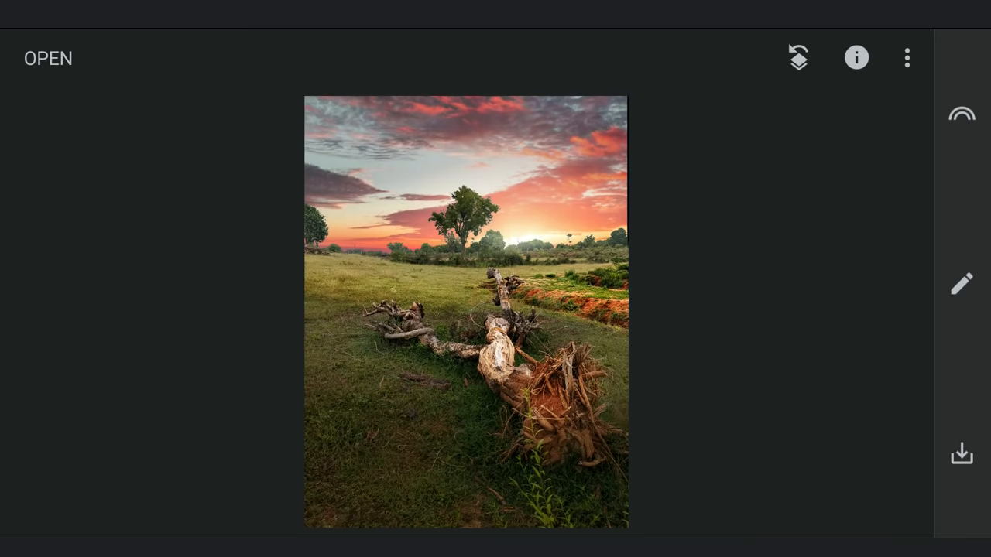
pyautogui.click(961, 281)
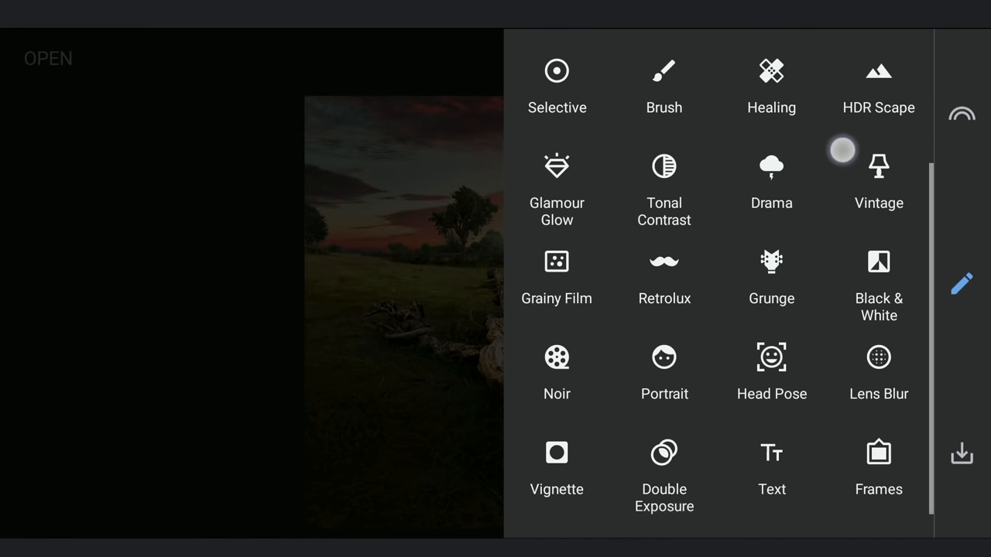
pyautogui.click(880, 168)
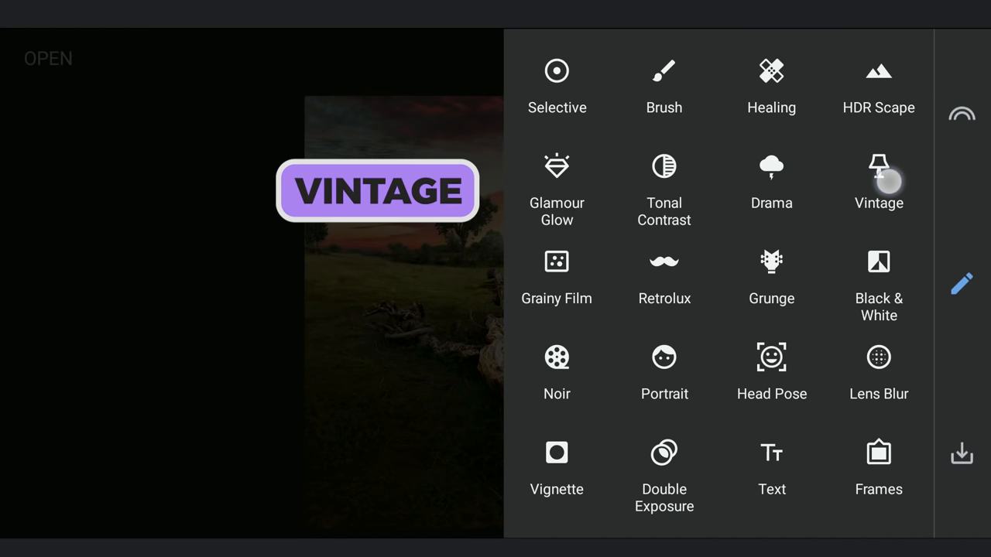
pyautogui.click(880, 177)
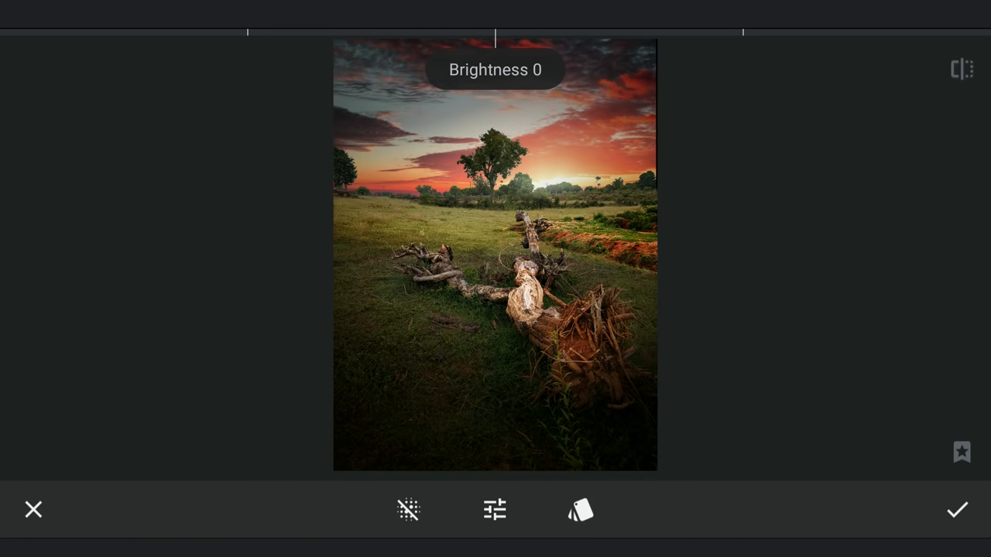
pyautogui.click(495, 510)
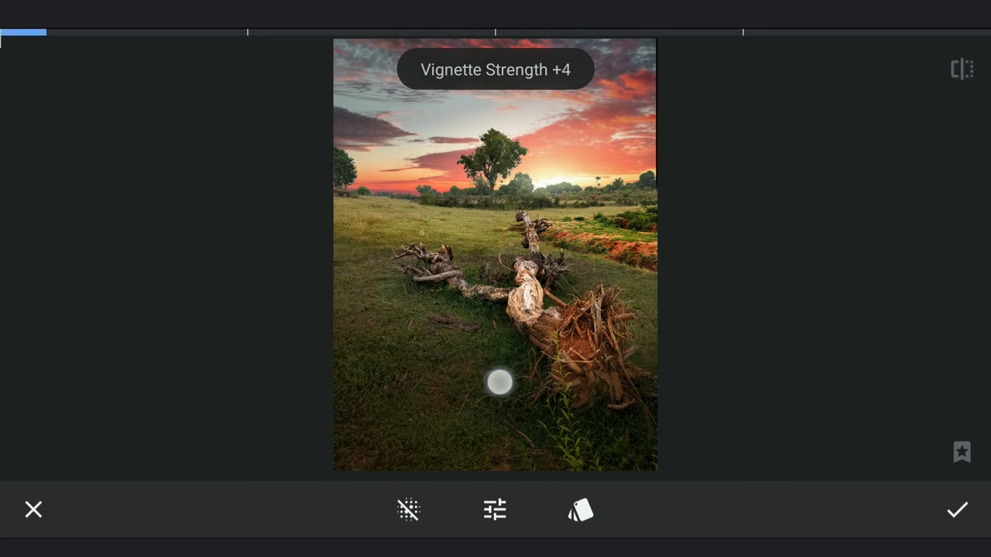
pyautogui.moveTo(499, 381); pyautogui.dragTo(508, 381)
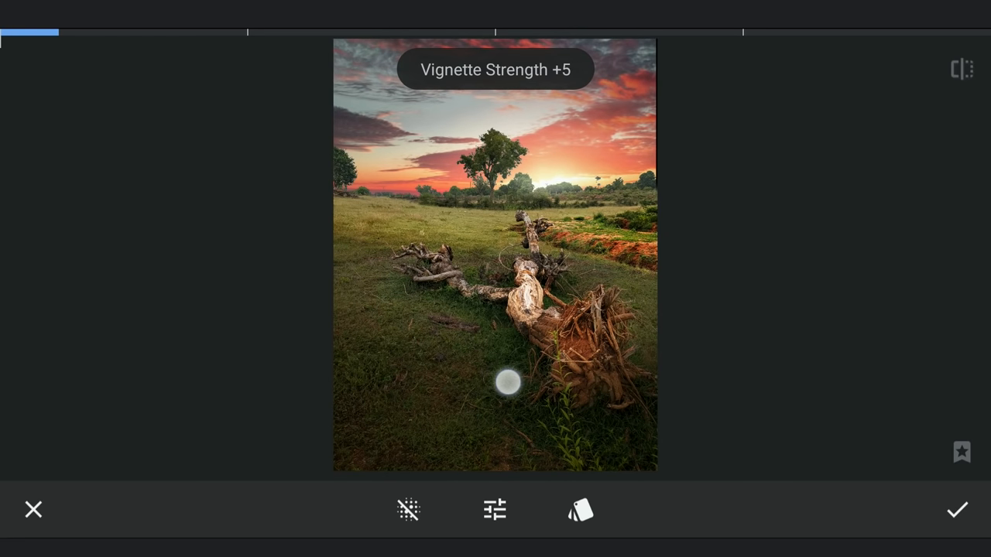
# Set the Vintage Style Strength to about +12 and apply the look
pyautogui.click(496, 510)
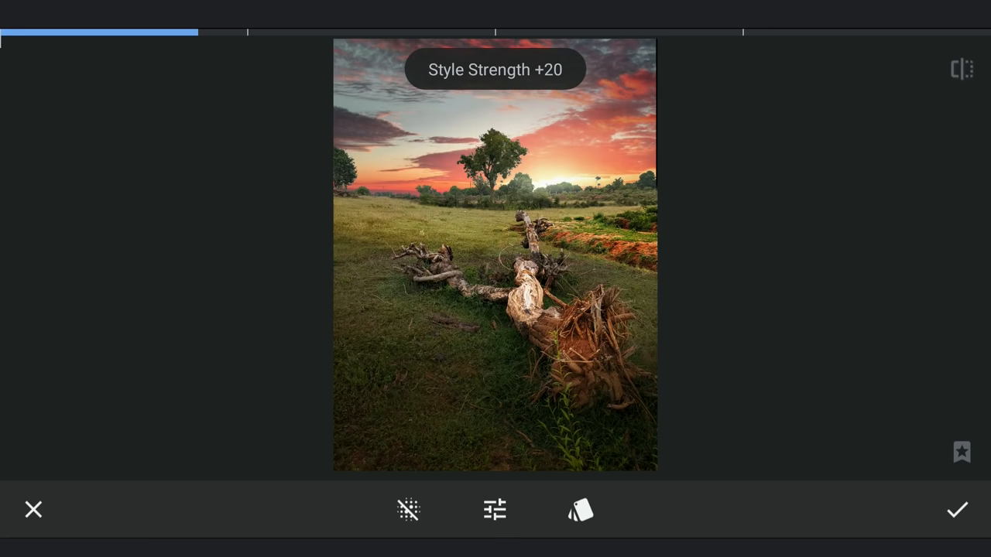
pyautogui.moveTo(508, 255); pyautogui.dragTo(508, 406)
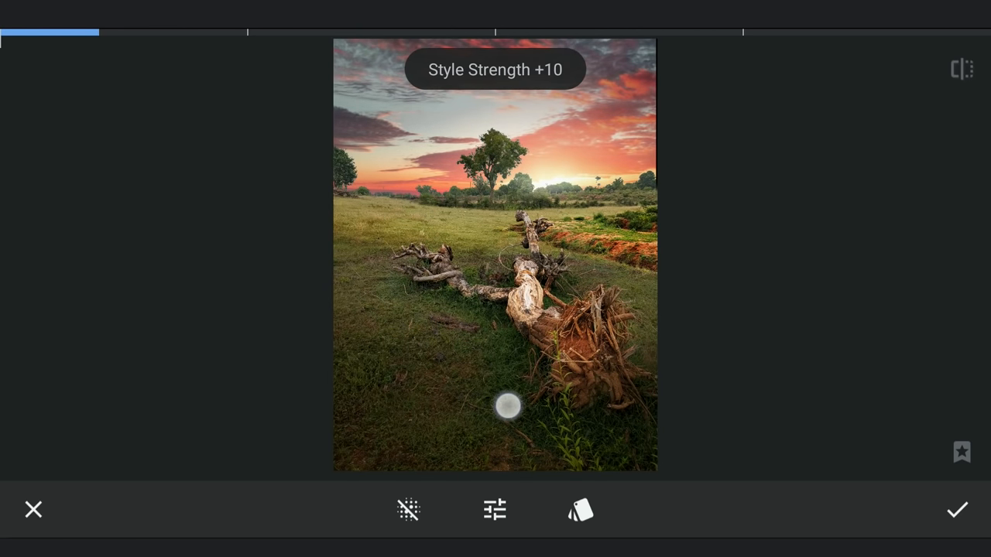
pyautogui.moveTo(508, 405); pyautogui.dragTo(527, 406)
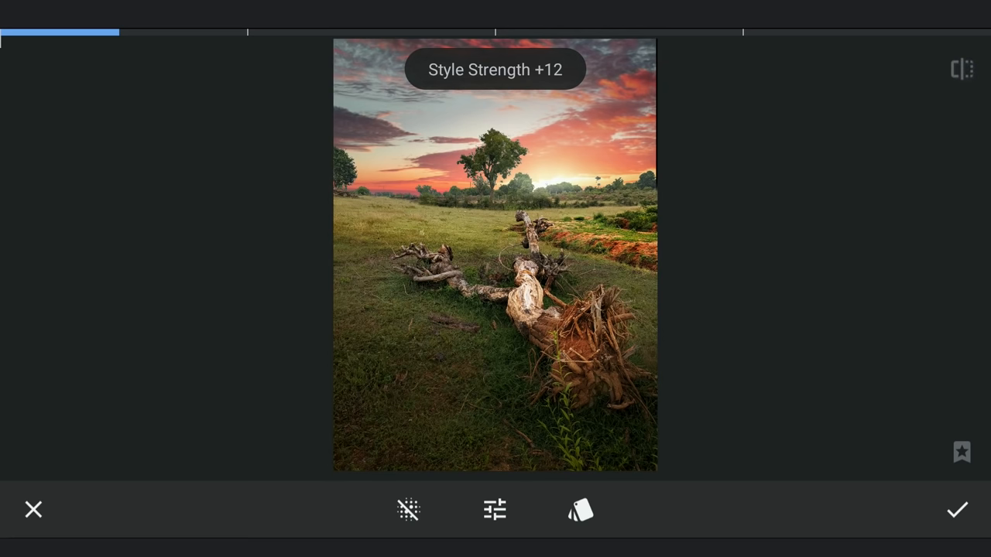
pyautogui.click(957, 510)
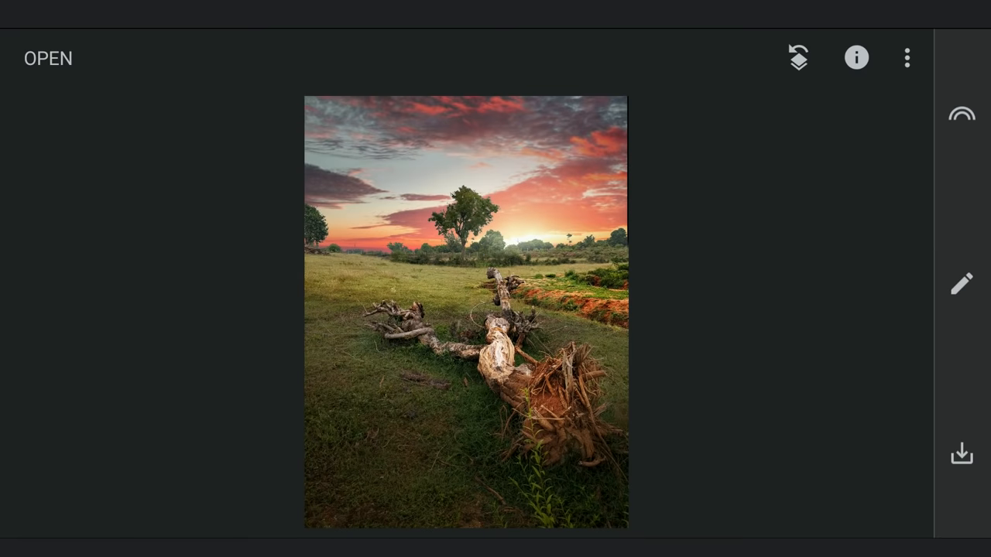
# Add a widened Selective point on the grass with Saturation +9 and apply it
pyautogui.click(960, 284)
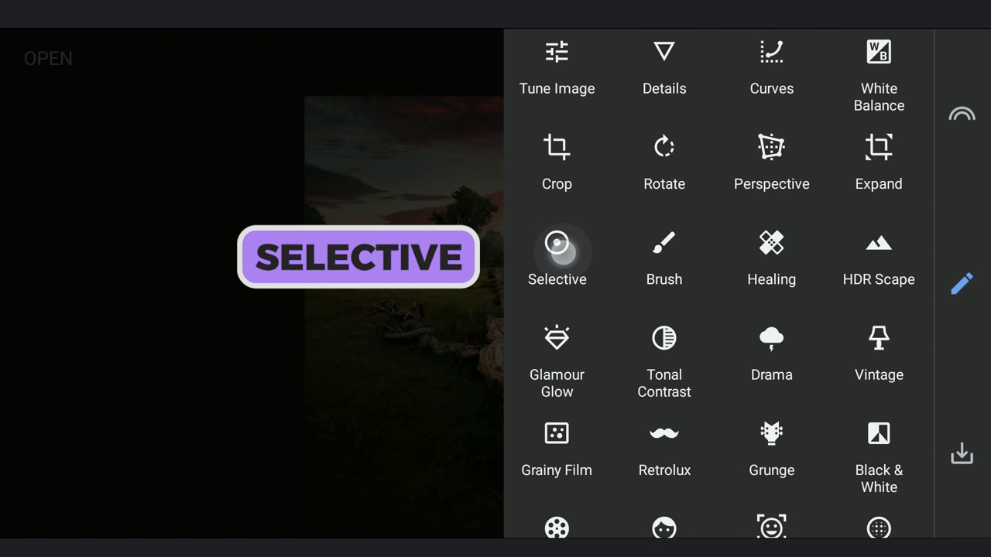
pyautogui.click(558, 251)
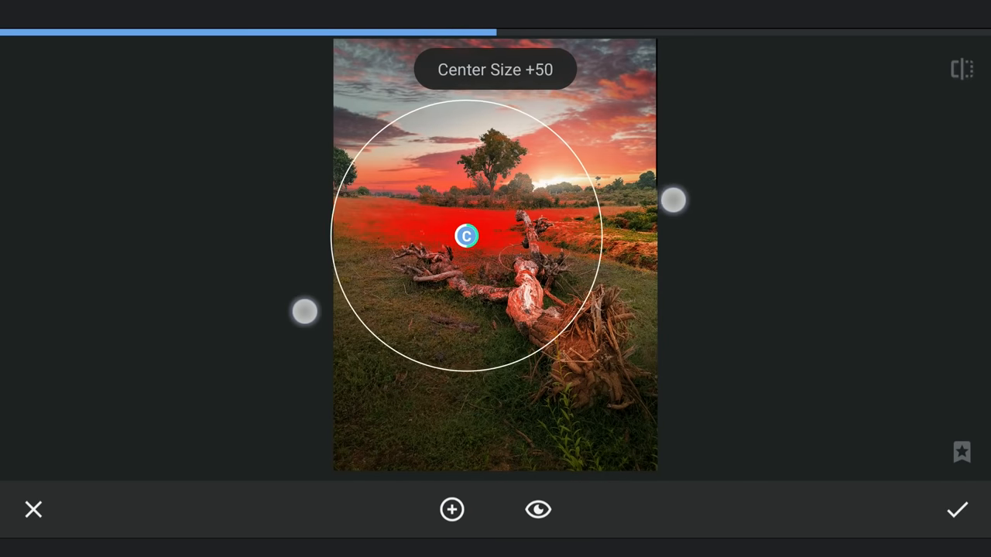
pyautogui.moveTo(674, 201); pyautogui.dragTo(703, 223)
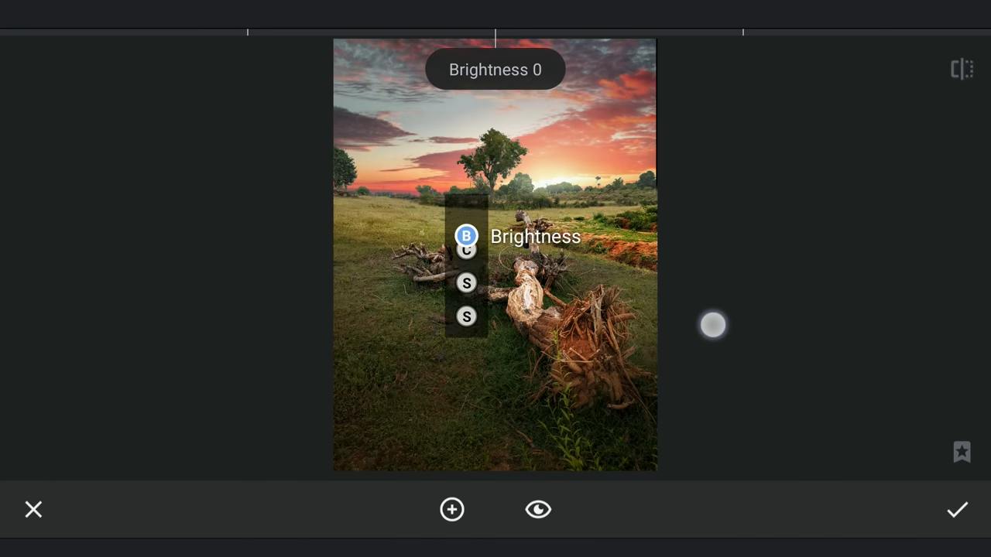
pyautogui.click(467, 249)
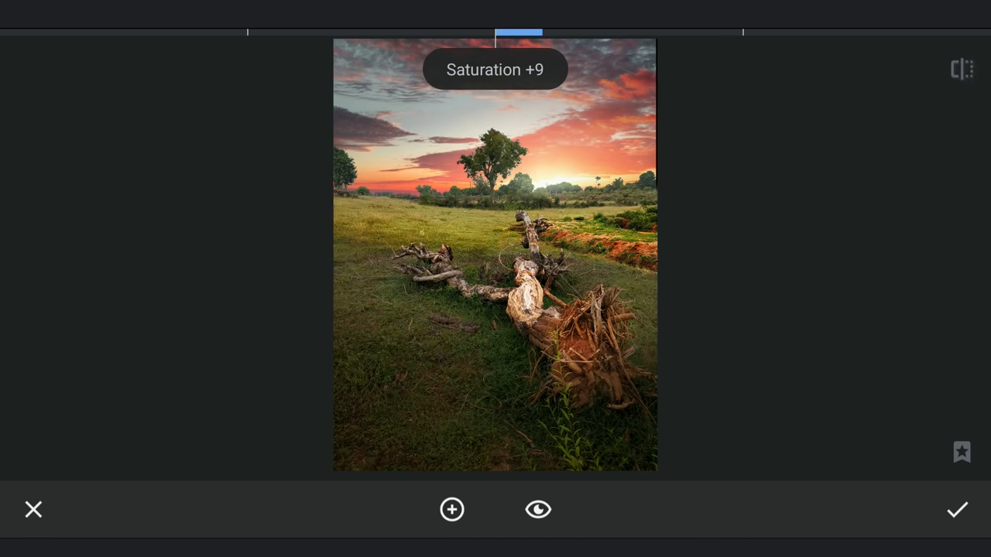
pyautogui.click(958, 509)
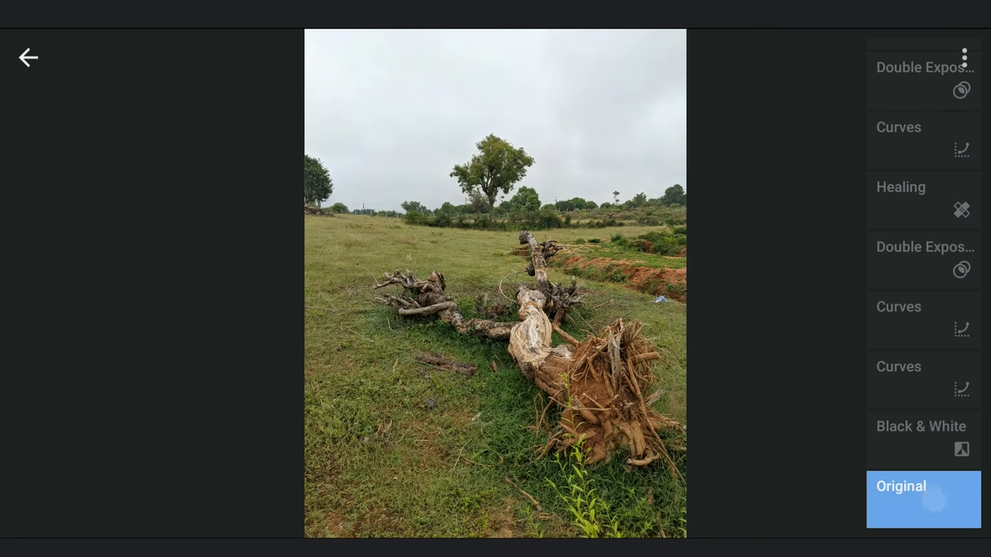
# Return to the latest edit and close the edit history on the finished photo
pyautogui.click(923, 127)
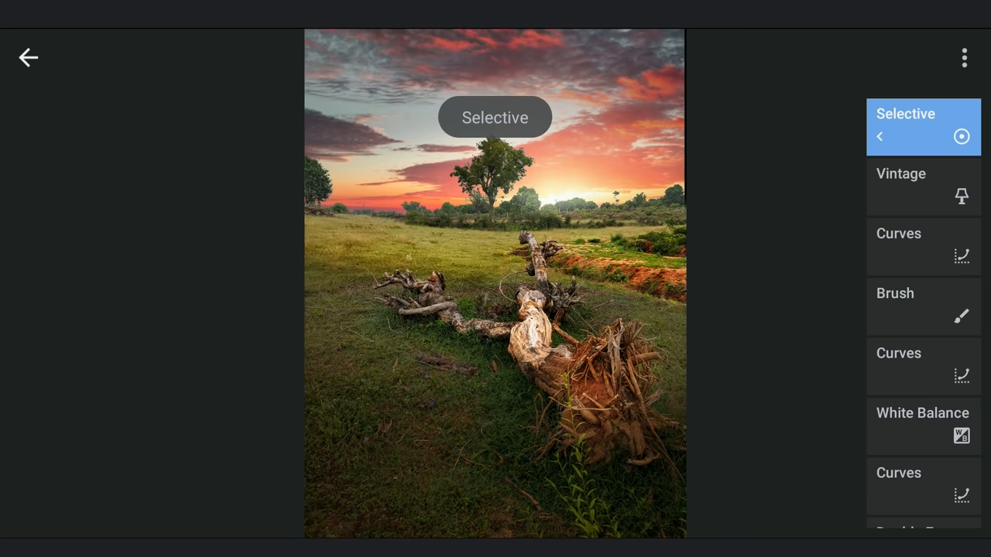
pyautogui.click(28, 58)
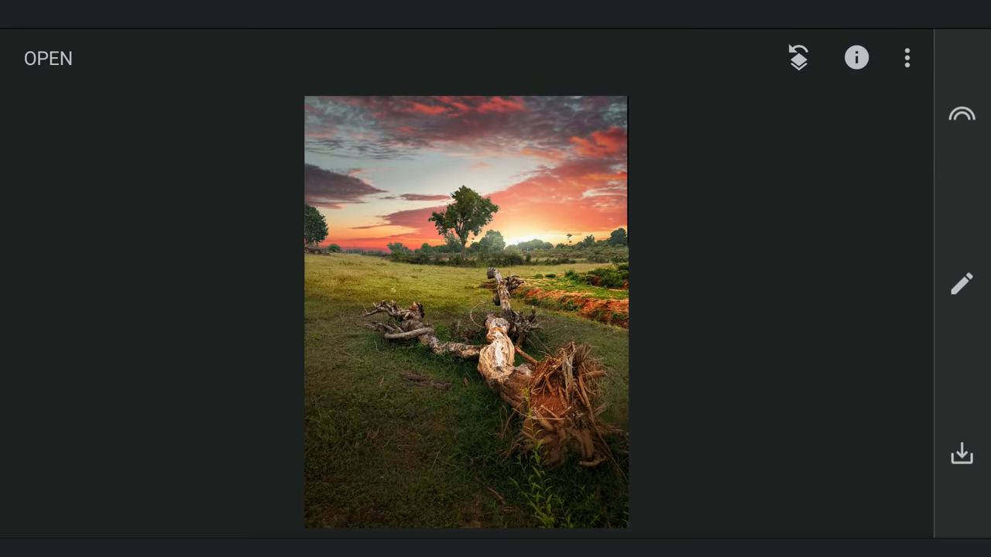